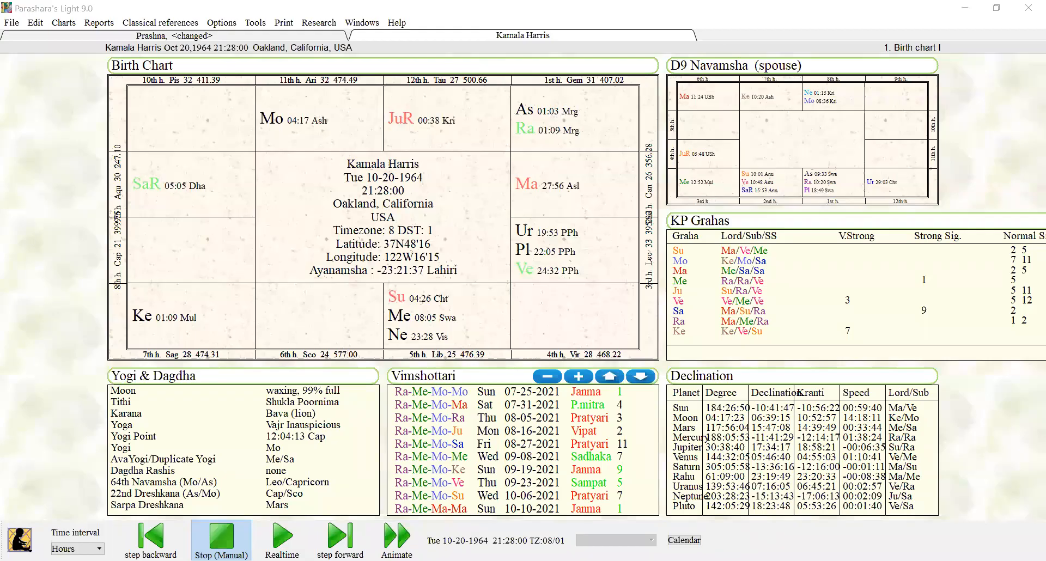
pyautogui.moveTo(739, 335)
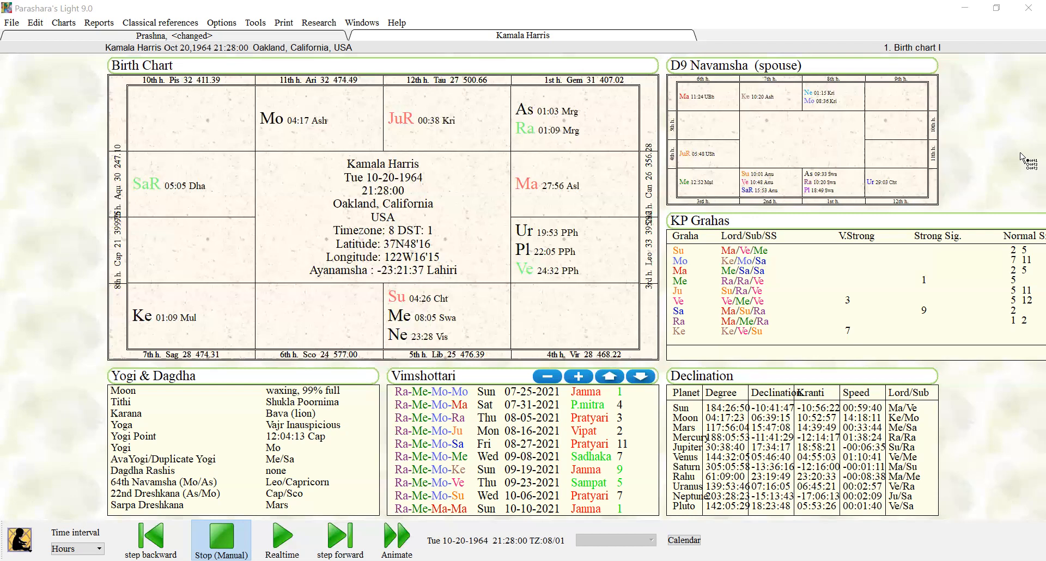
pyautogui.moveTo(735, 95)
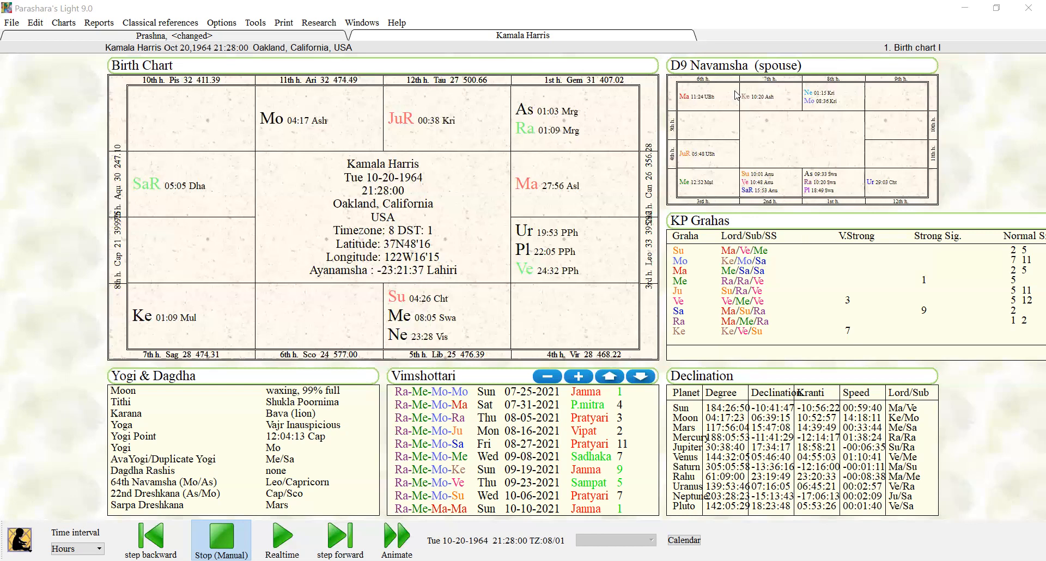
pyautogui.moveTo(450, 307)
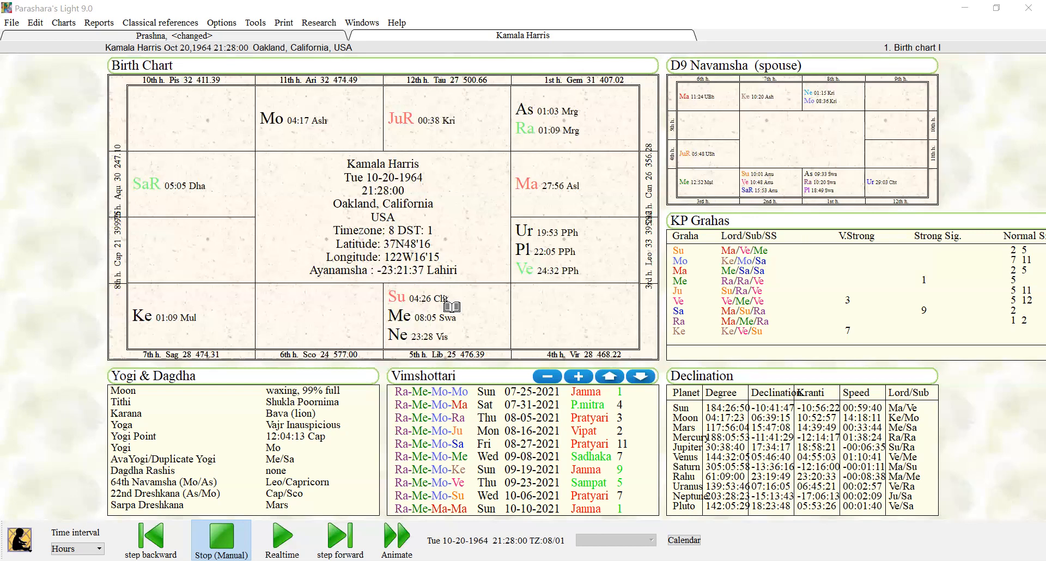
pyautogui.moveTo(453, 307)
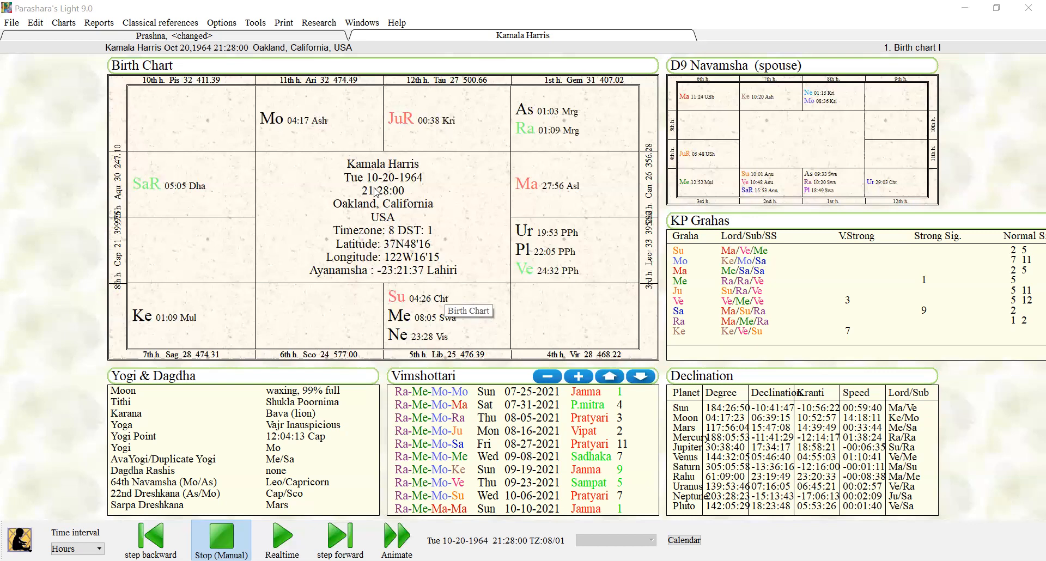
pyautogui.moveTo(402, 186)
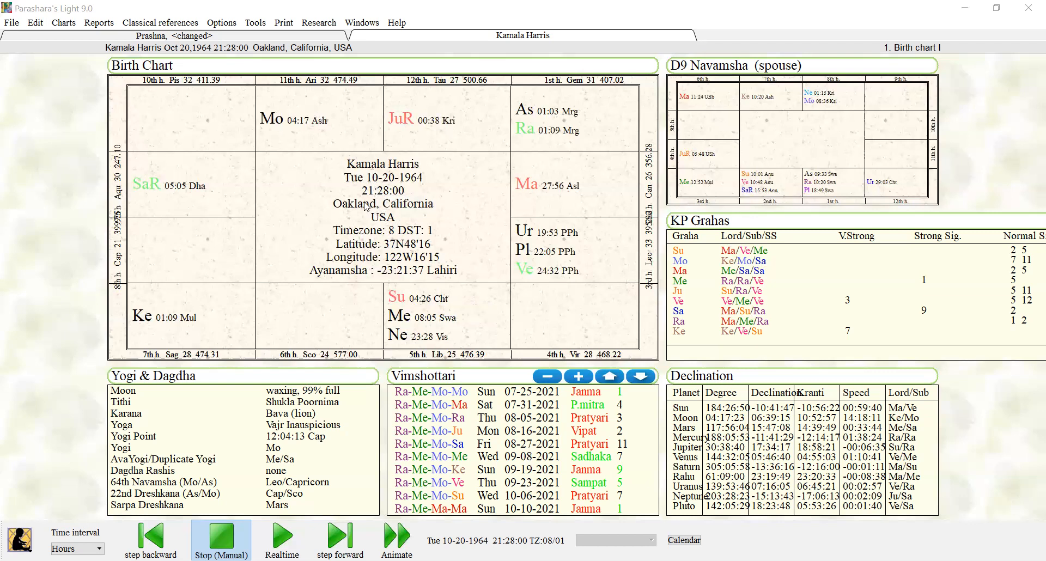
pyautogui.moveTo(390, 227)
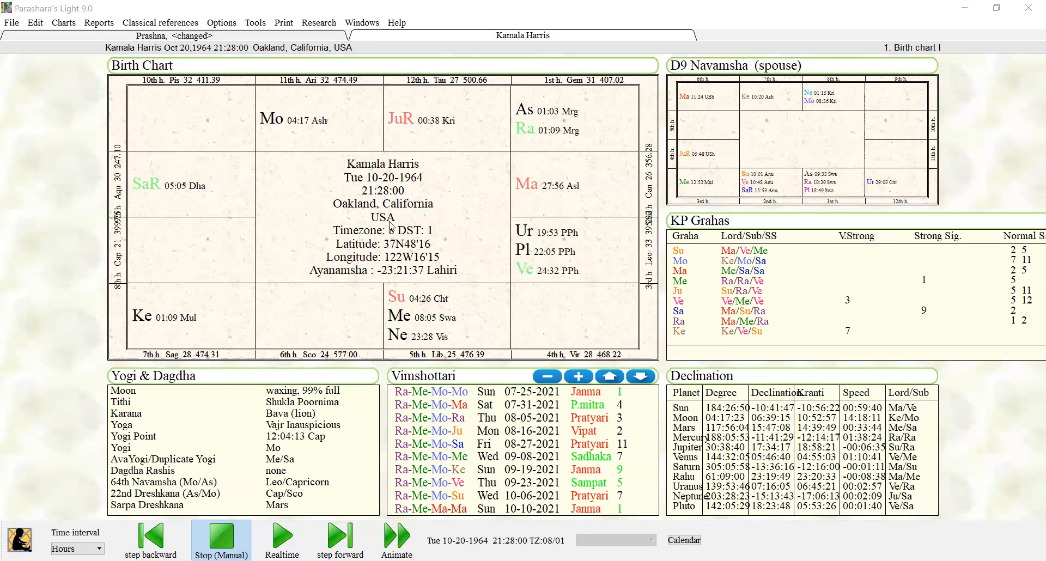
pyautogui.moveTo(483, 226)
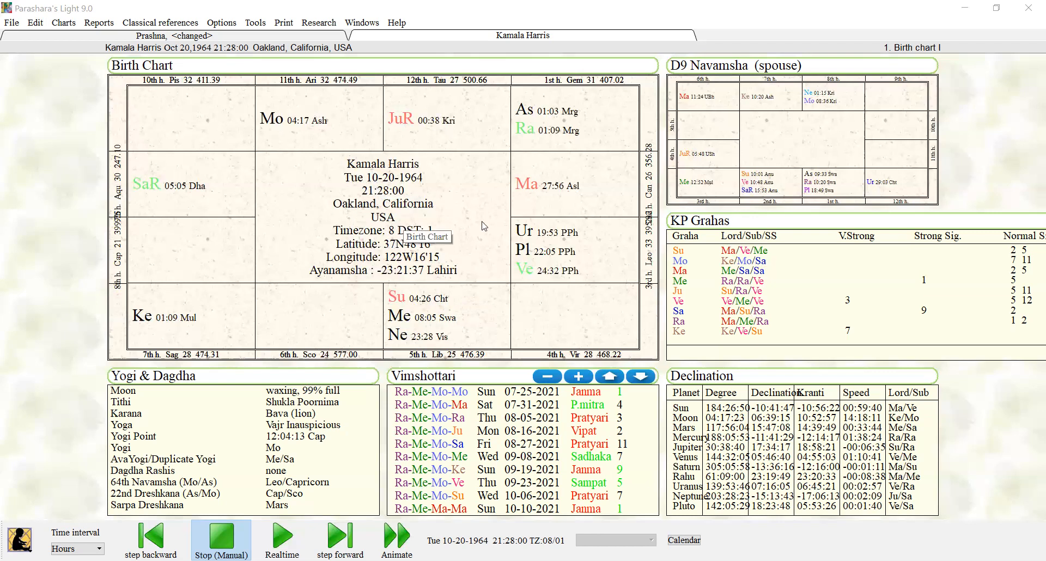
pyautogui.moveTo(563, 119)
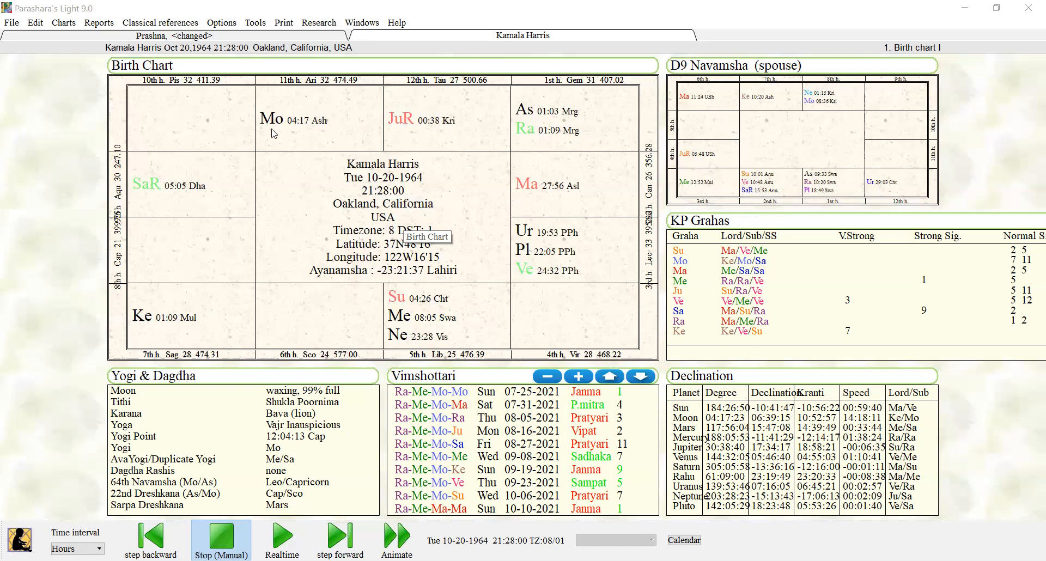
pyautogui.moveTo(297, 132)
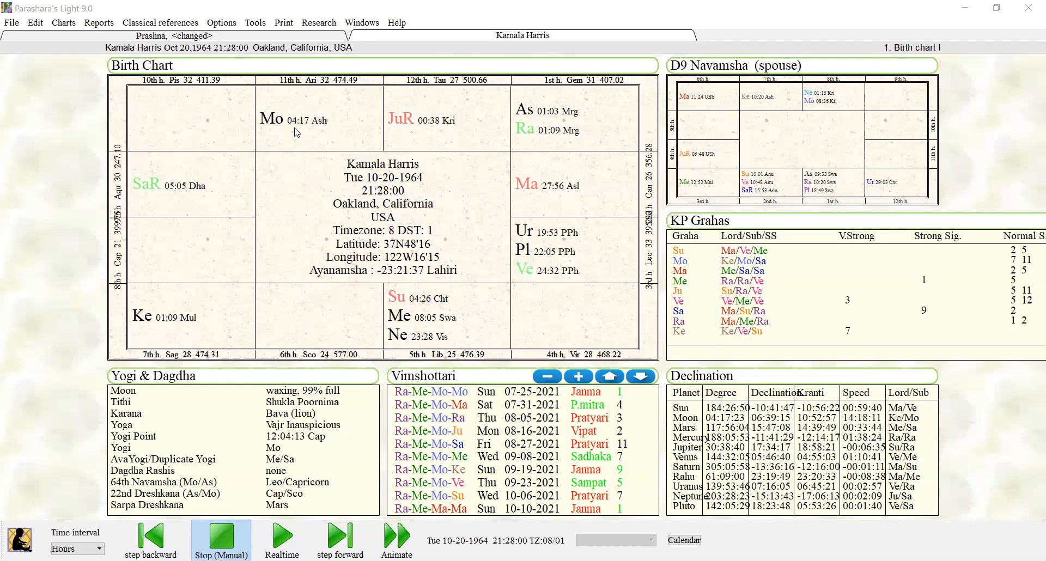
pyautogui.moveTo(322, 130)
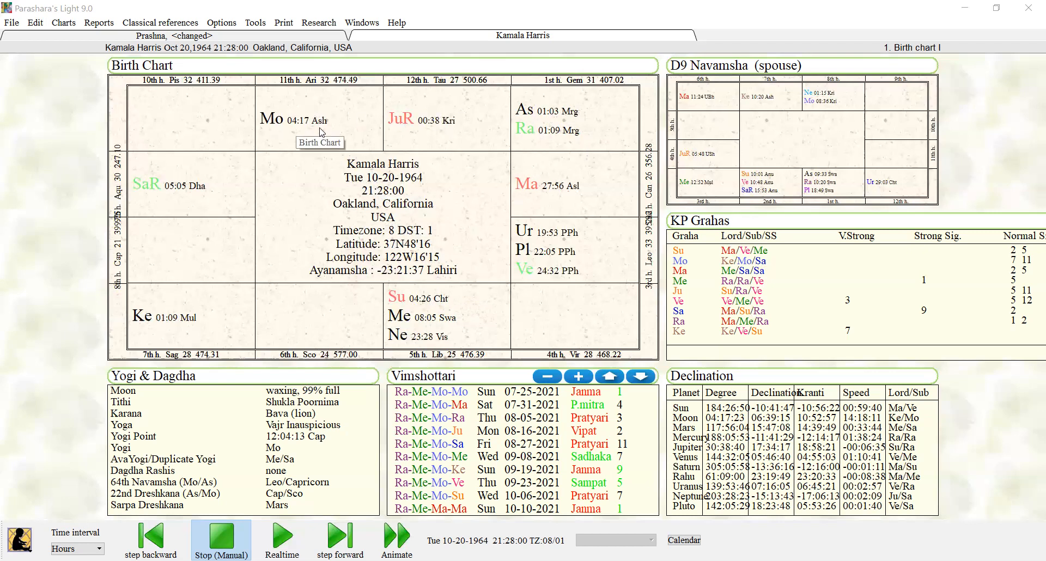
pyautogui.moveTo(453, 342)
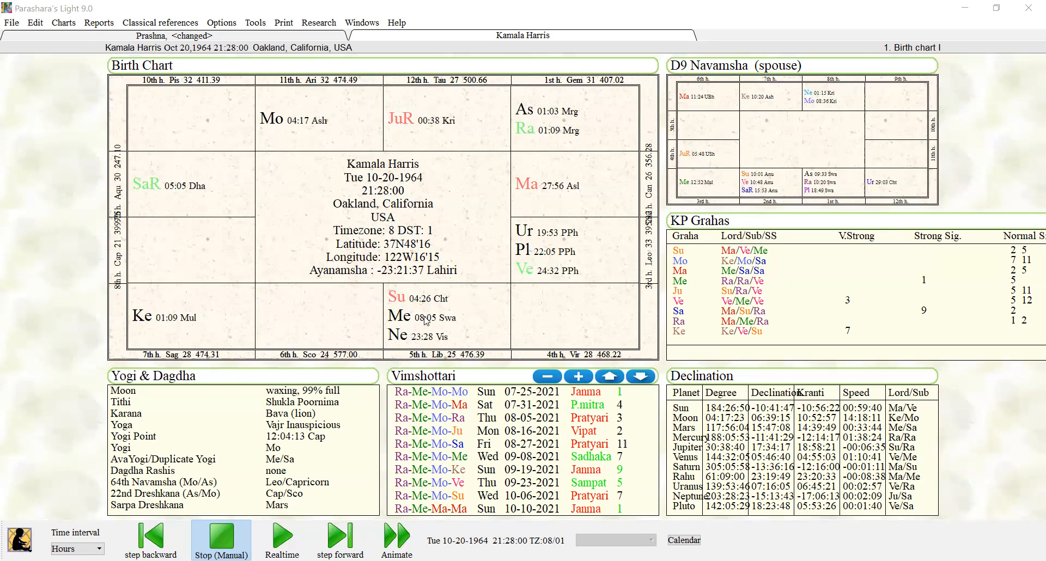
pyautogui.moveTo(446, 307)
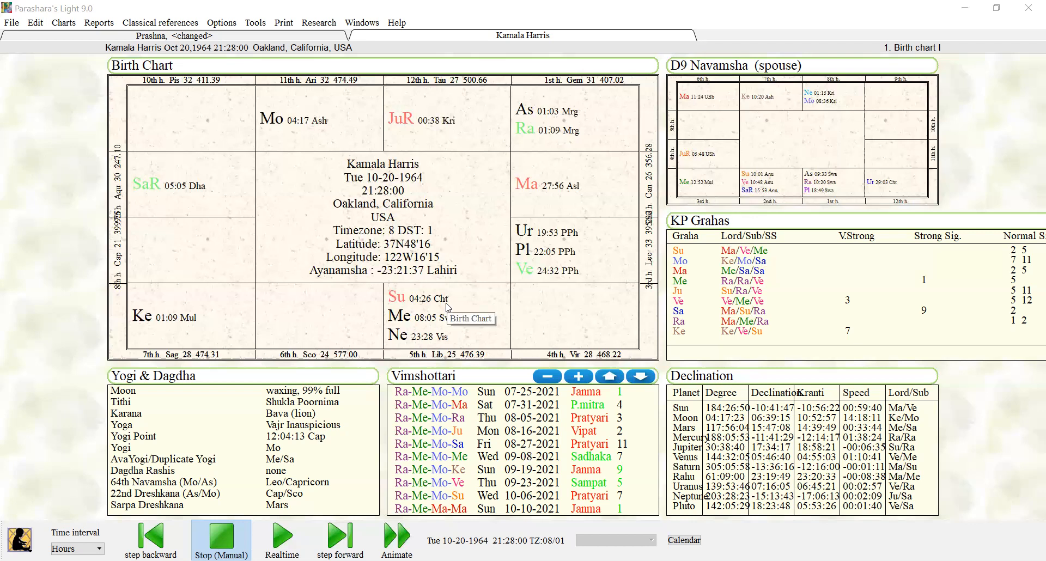
pyautogui.moveTo(283, 22)
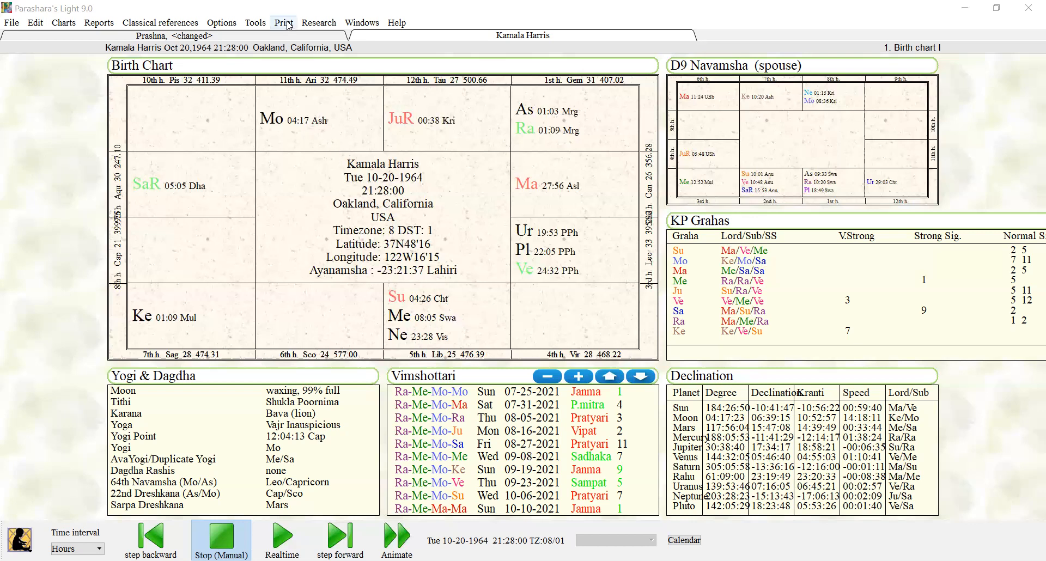
# - Bring up the Transit/Dasha Report Preferences from the Print menu
pyautogui.click(283, 22)
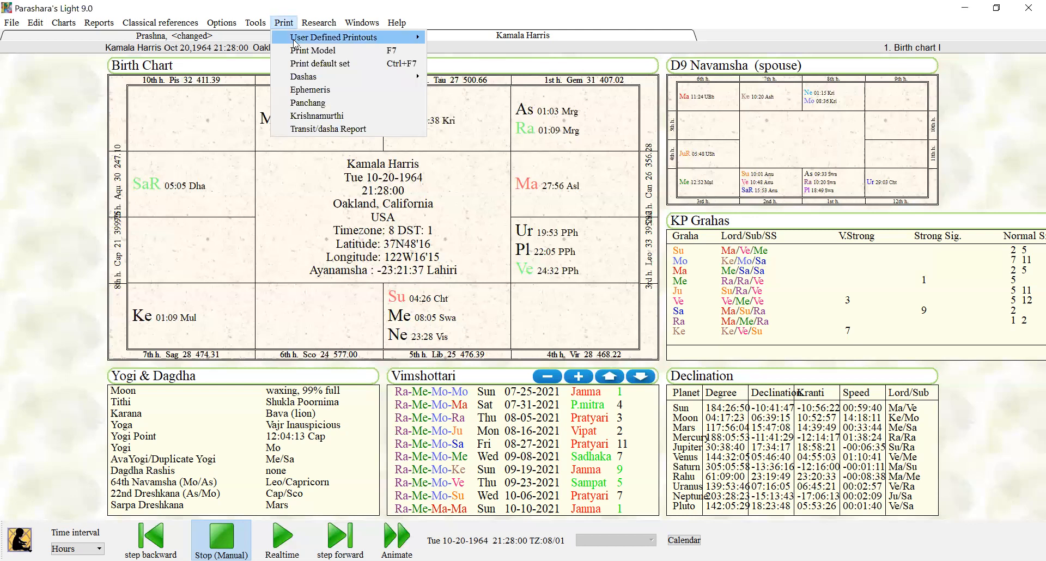
pyautogui.moveTo(328, 129)
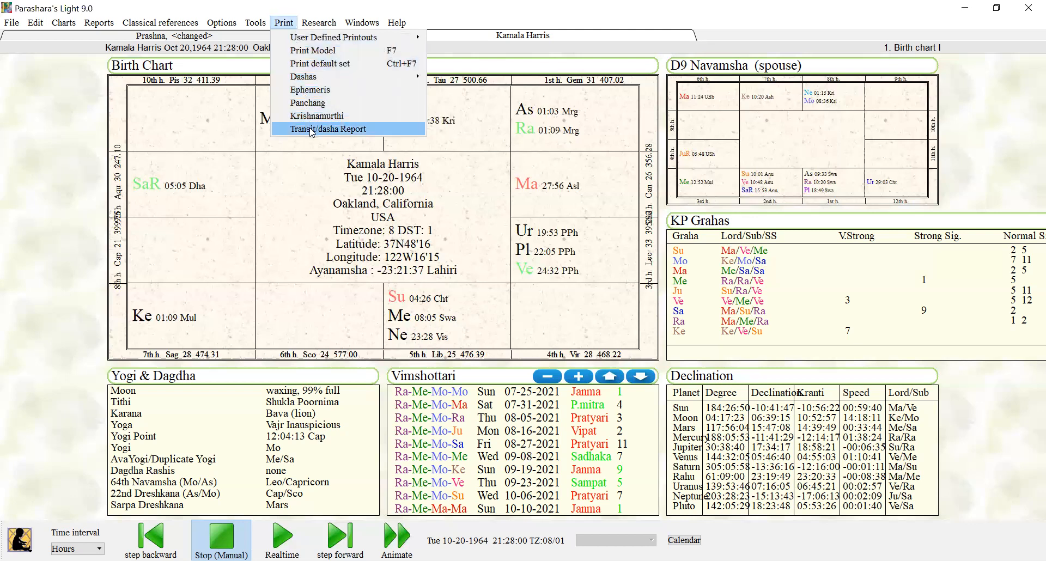
pyautogui.click(327, 128)
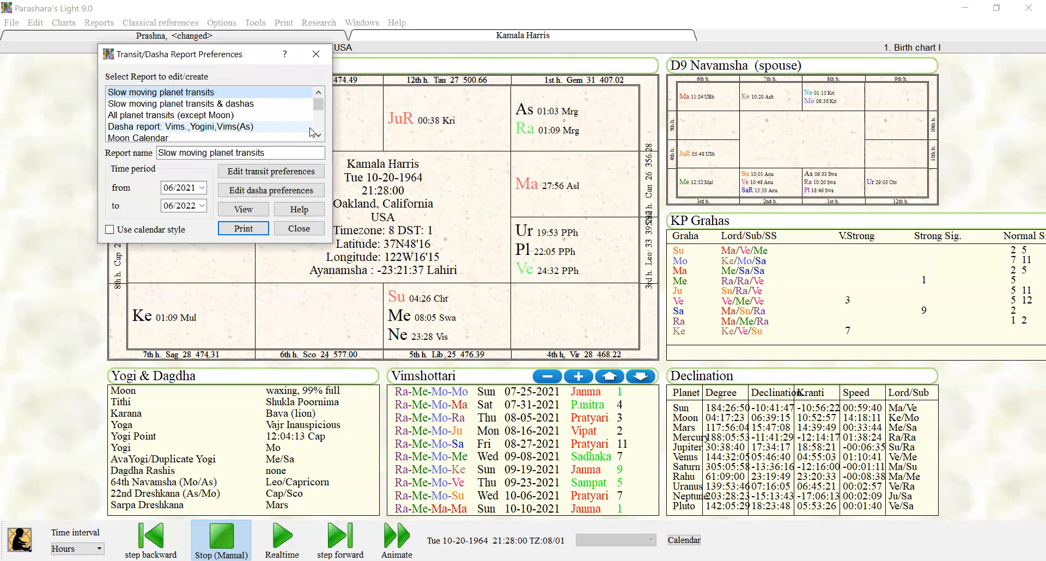
pyautogui.moveTo(189, 175)
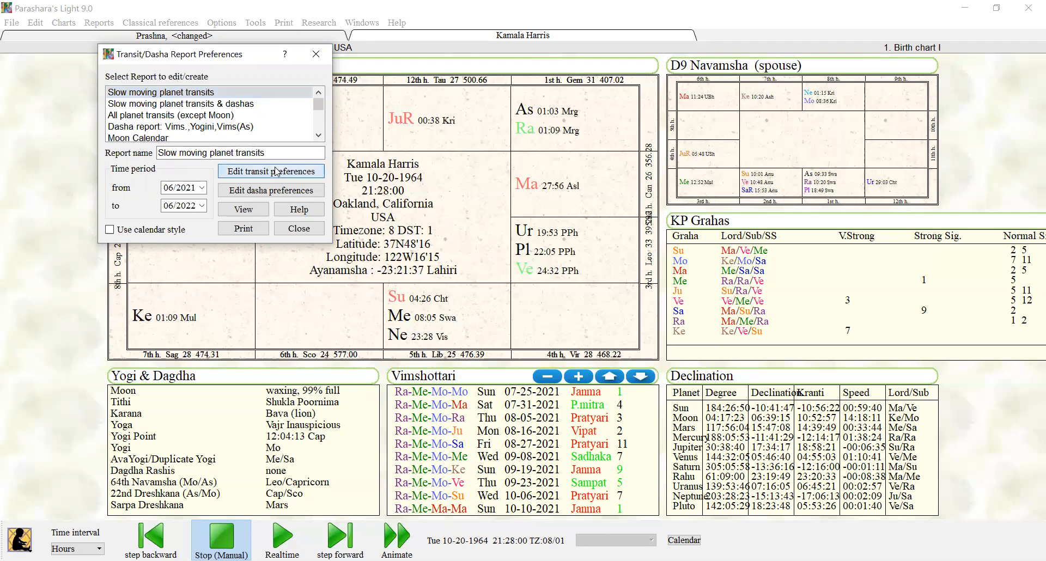
# - Review the transit preferences: checked planets, transit kinds and chart points
pyautogui.click(272, 171)
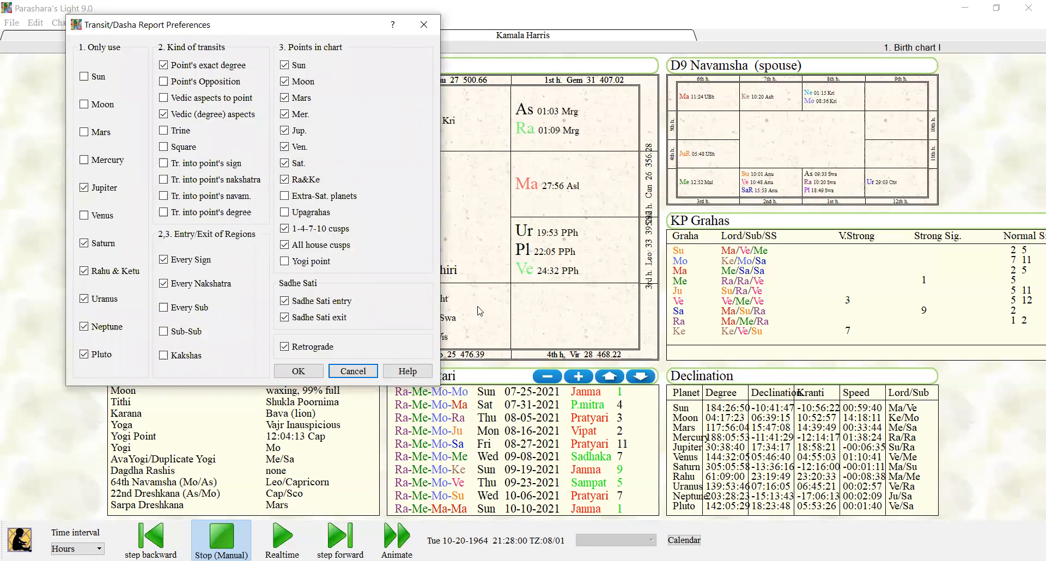
pyautogui.moveTo(620, 340)
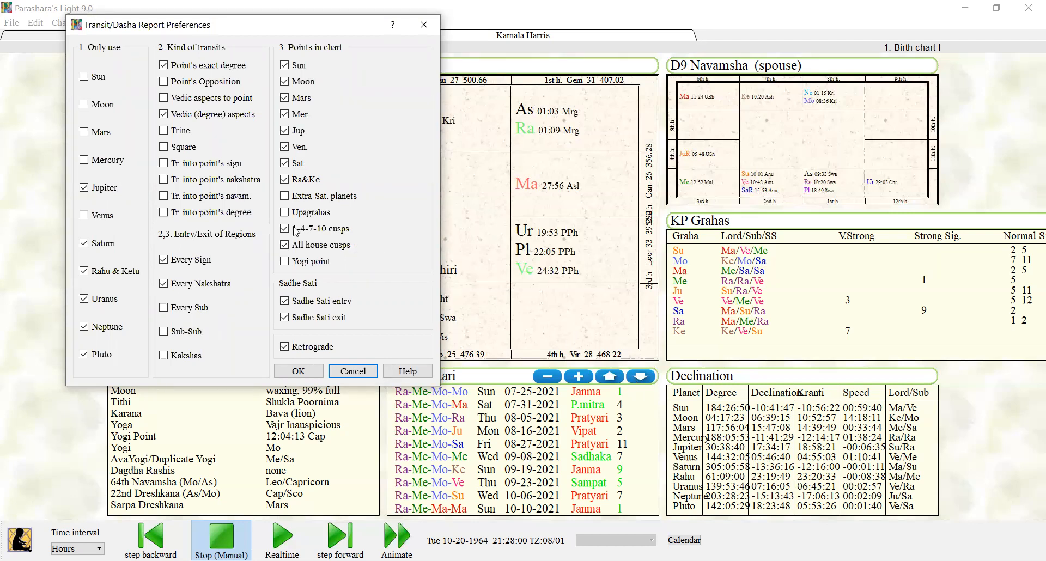
pyautogui.click(85, 76)
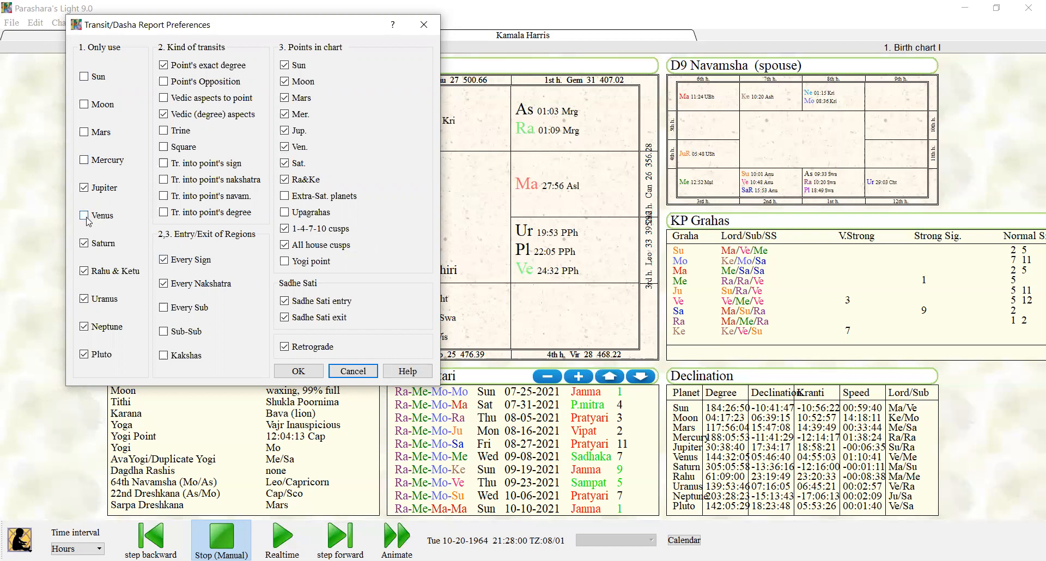
pyautogui.click(85, 215)
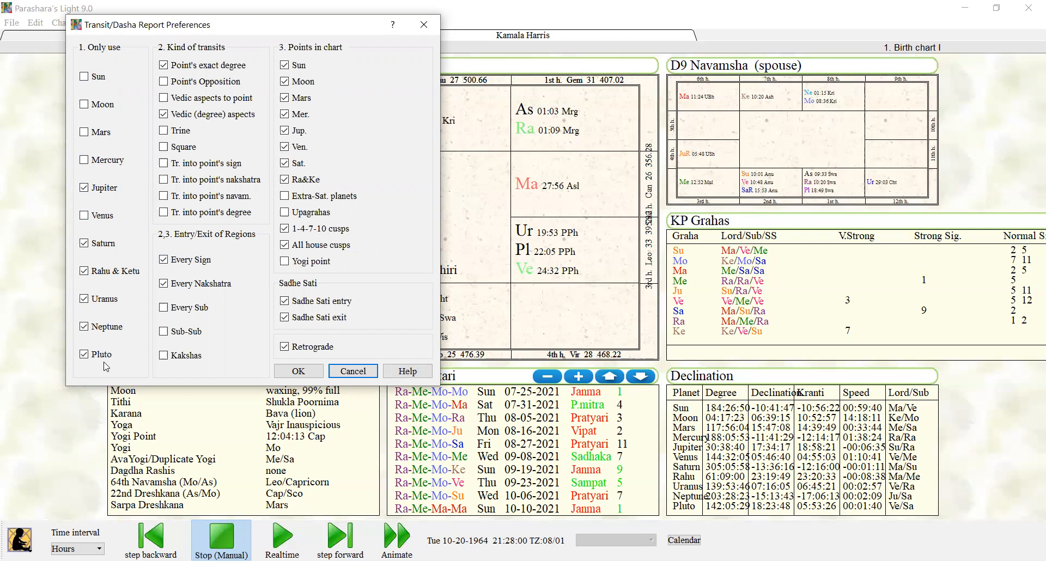
pyautogui.moveTo(112, 76)
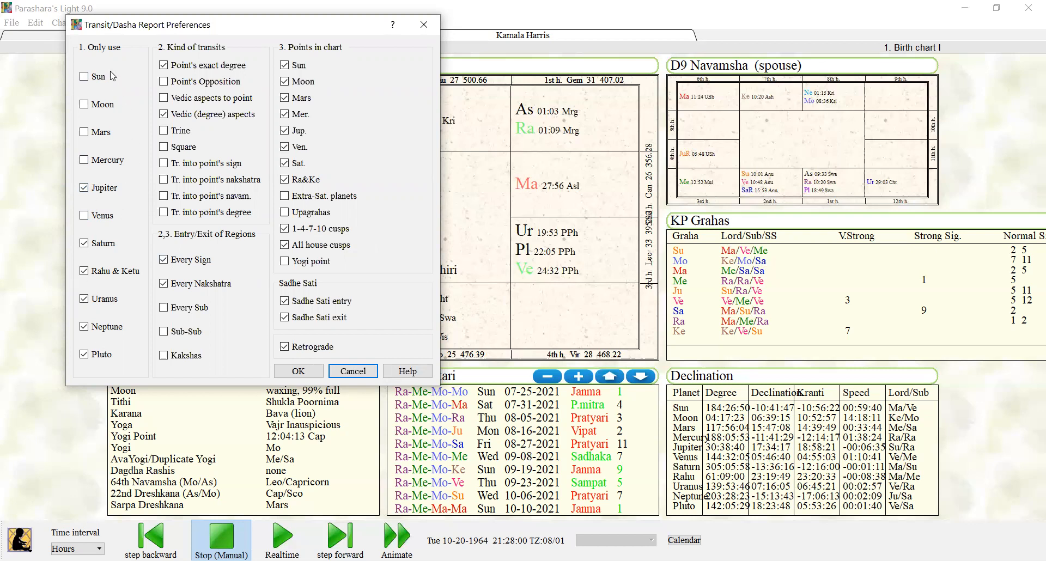
pyautogui.moveTo(87, 89)
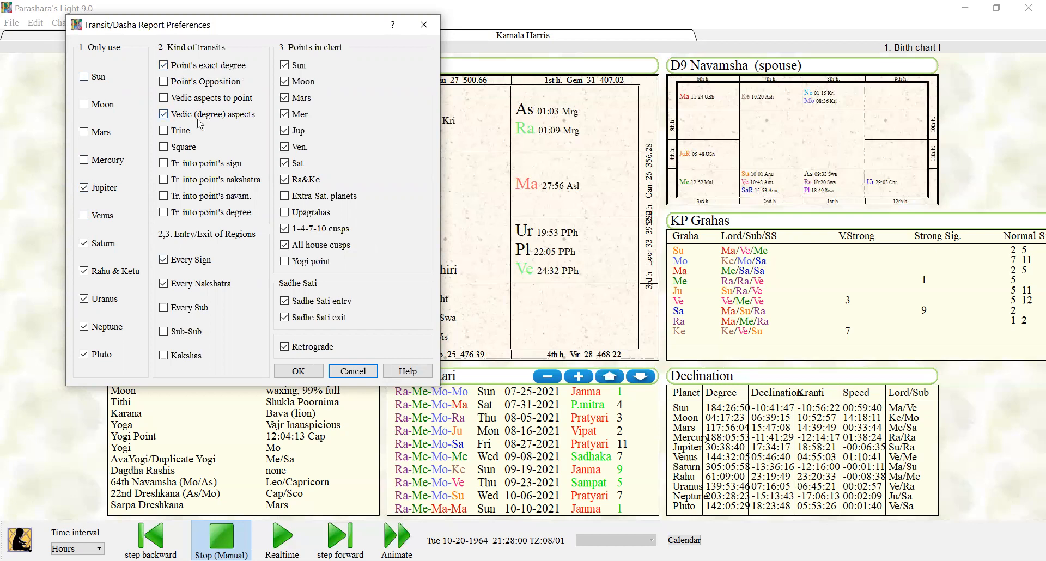
pyautogui.moveTo(230, 130)
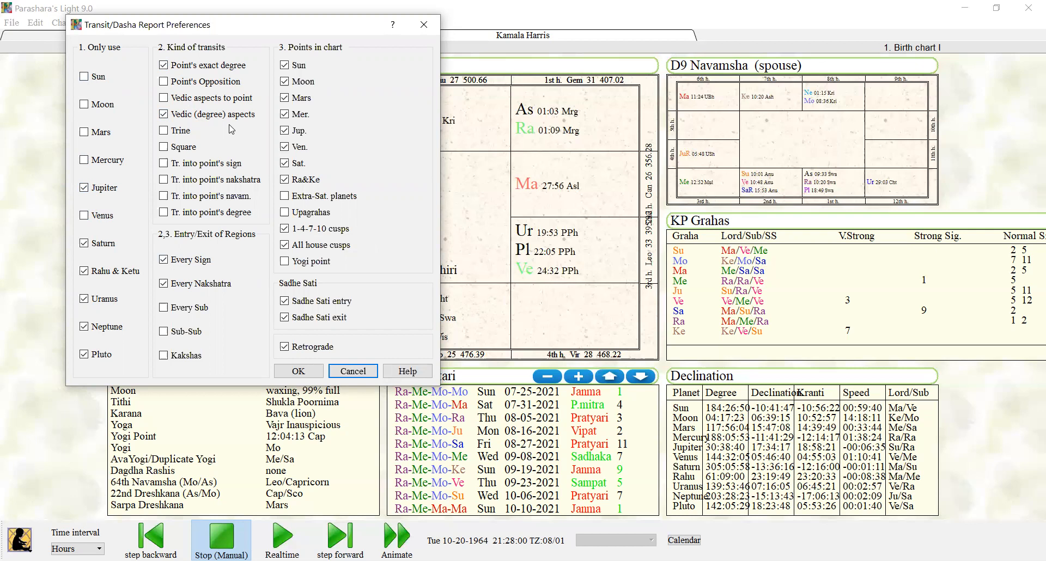
# - Include Sadhe Sati entry/exit and retrograde alongside the slow-moving planets
pyautogui.click(163, 259)
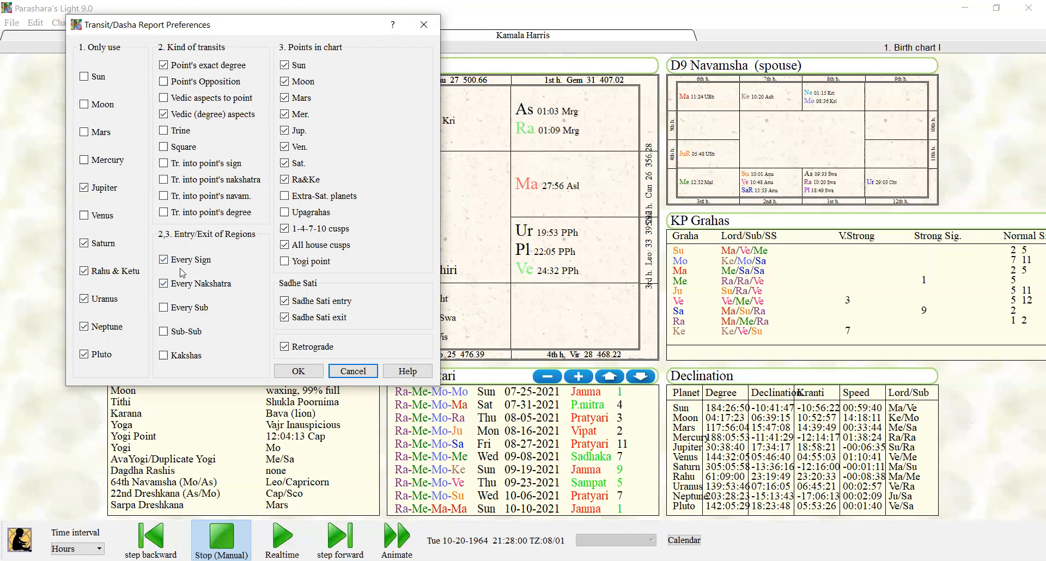
pyautogui.moveTo(300, 34)
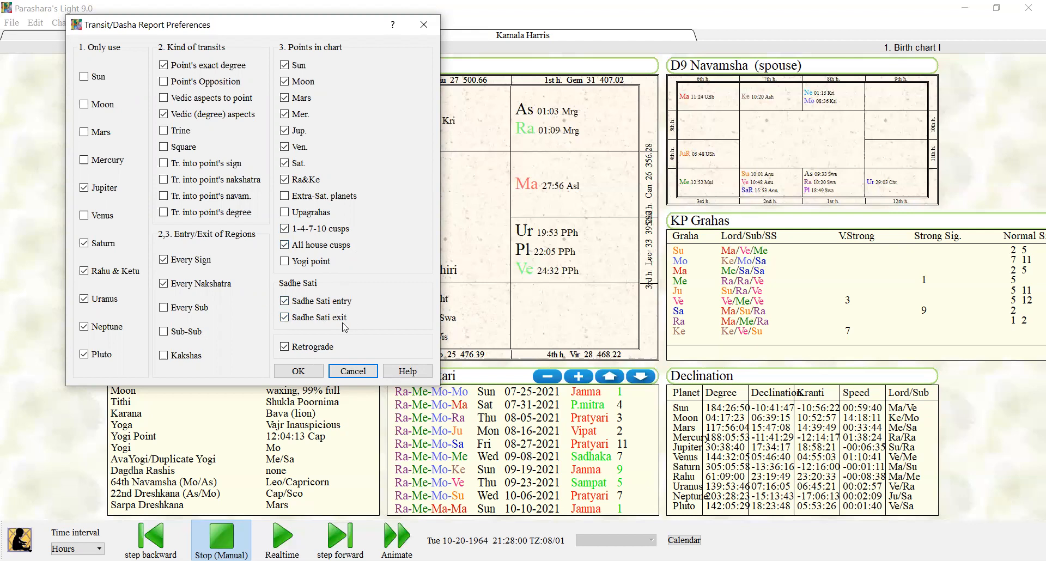
pyautogui.click(285, 346)
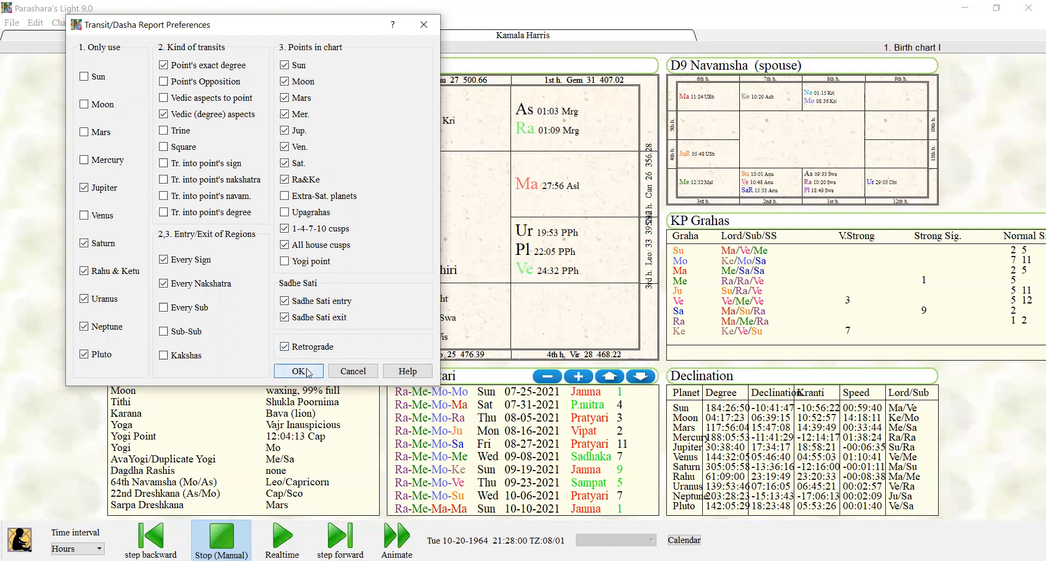
# - Accept the transit preferences and return to the slow-moving transits report setup
pyautogui.click(298, 370)
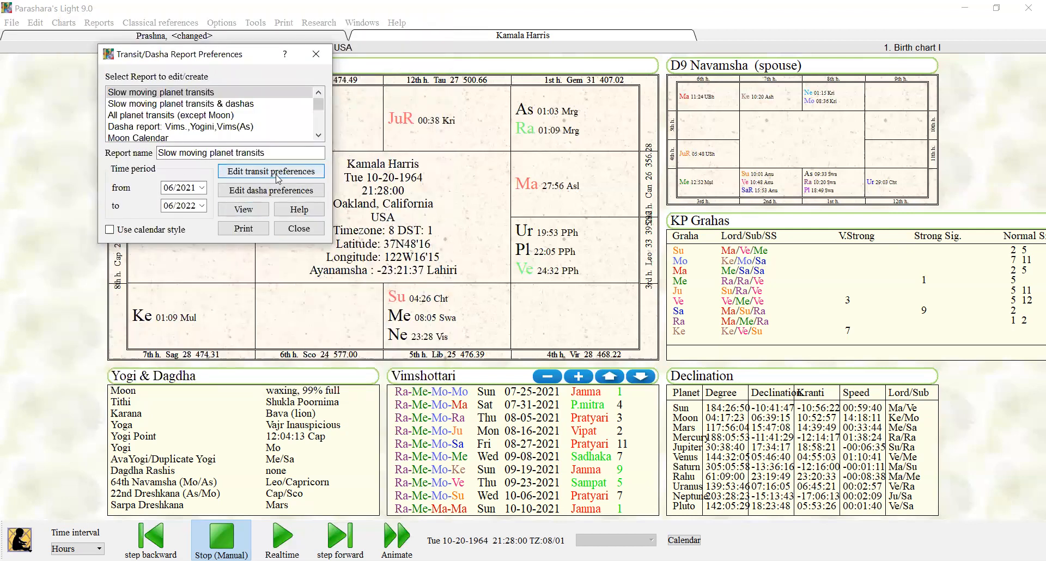
pyautogui.moveTo(208, 200)
pyautogui.write('8')
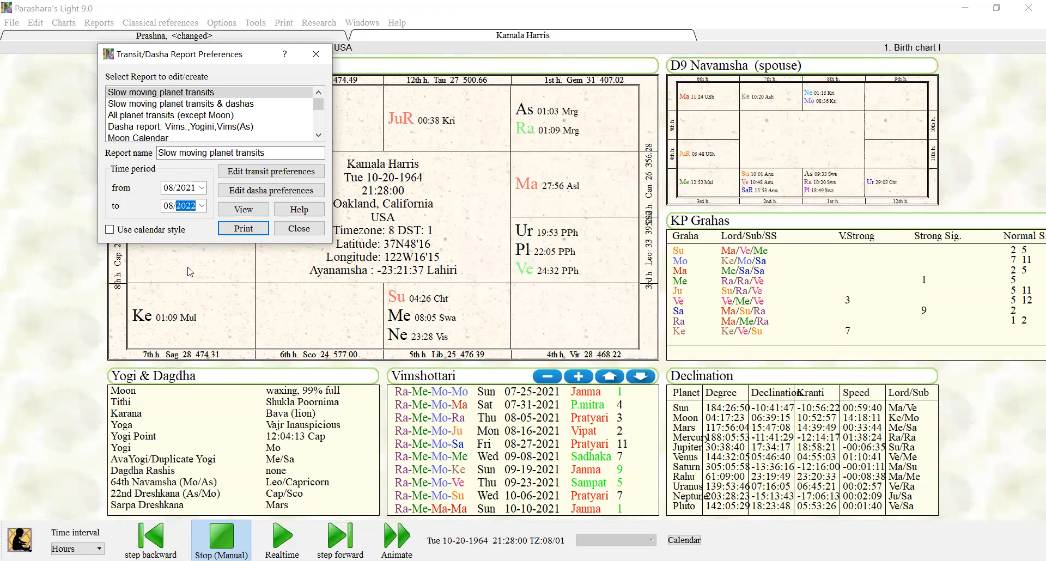
pyautogui.moveTo(198, 259)
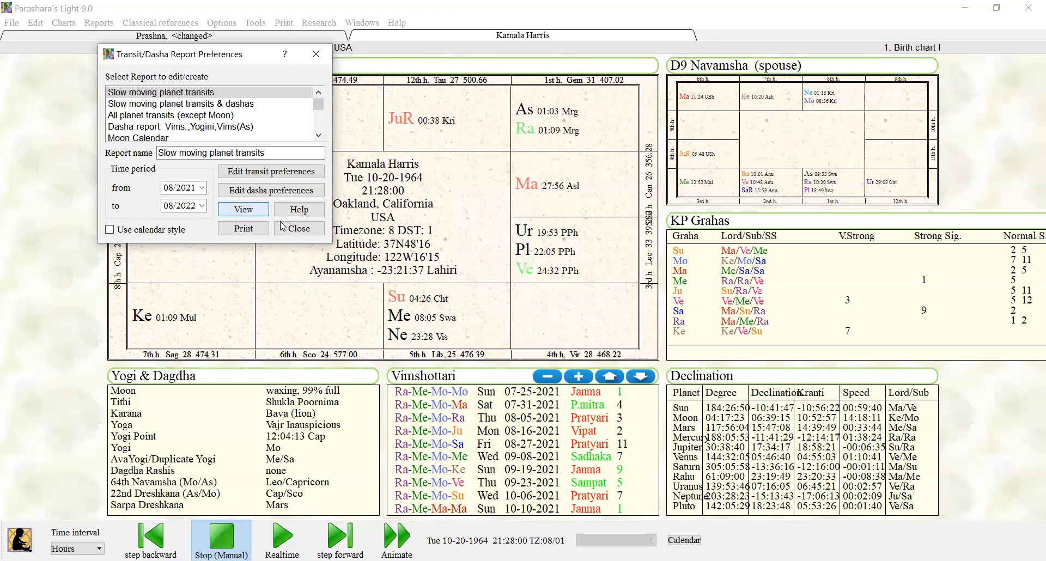
# - Generate the slow-moving transits report starting Aug 1, 2021 and glance through its entries
pyautogui.click(242, 209)
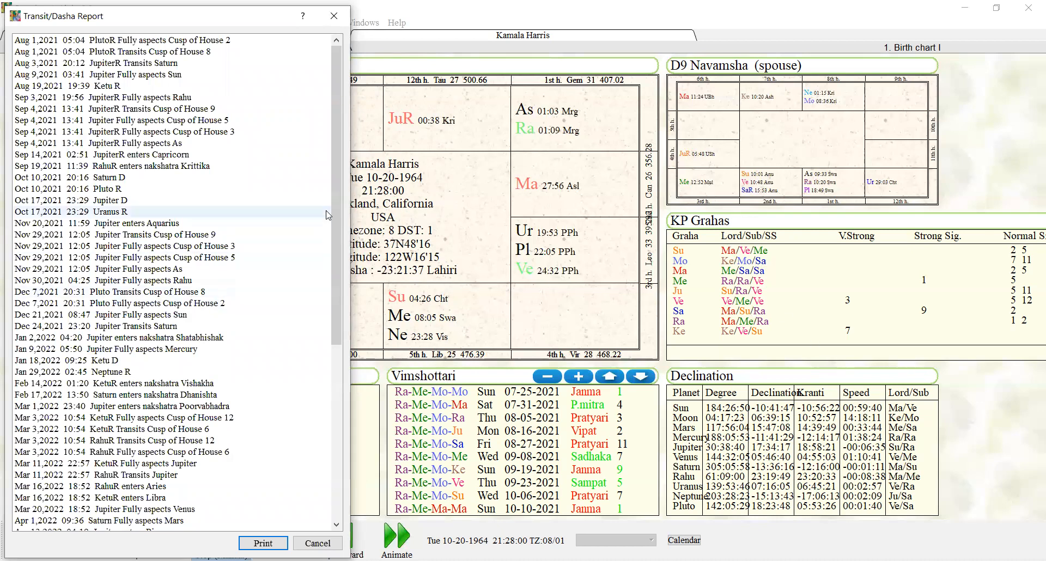
pyautogui.scroll(-3)
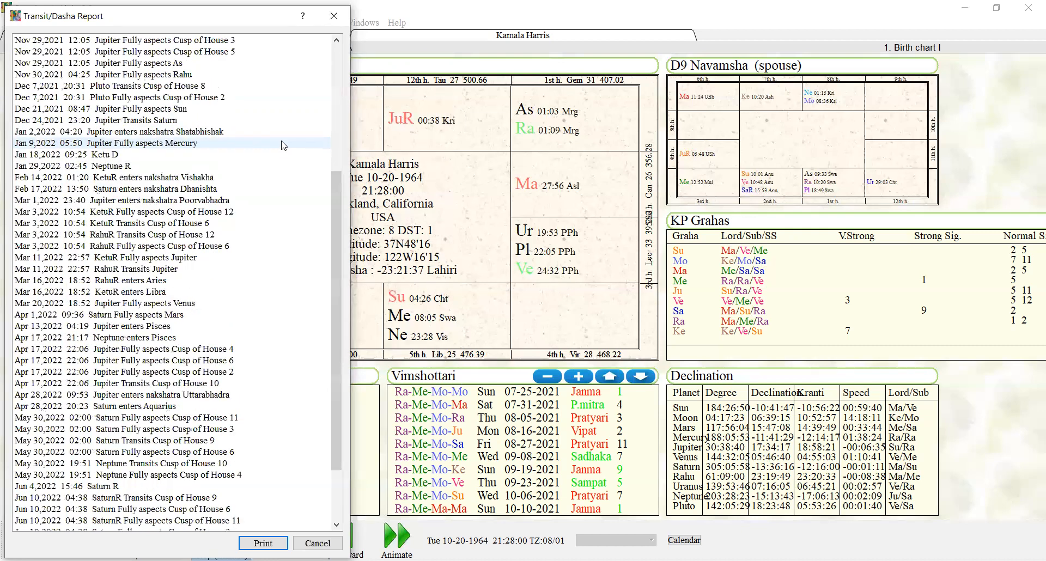
pyautogui.scroll(3)
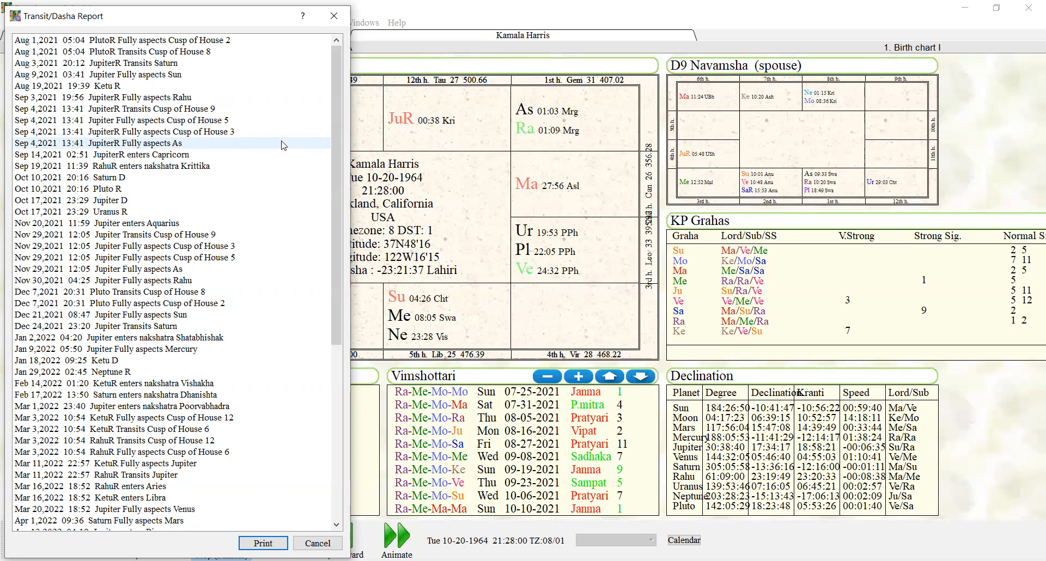
pyautogui.moveTo(230, 112)
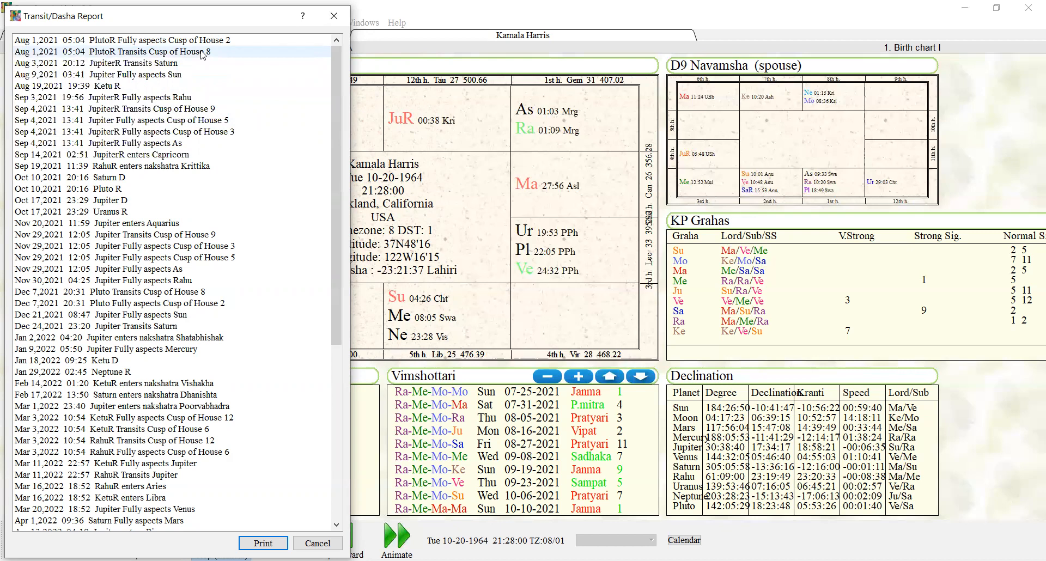
pyautogui.moveTo(221, 28)
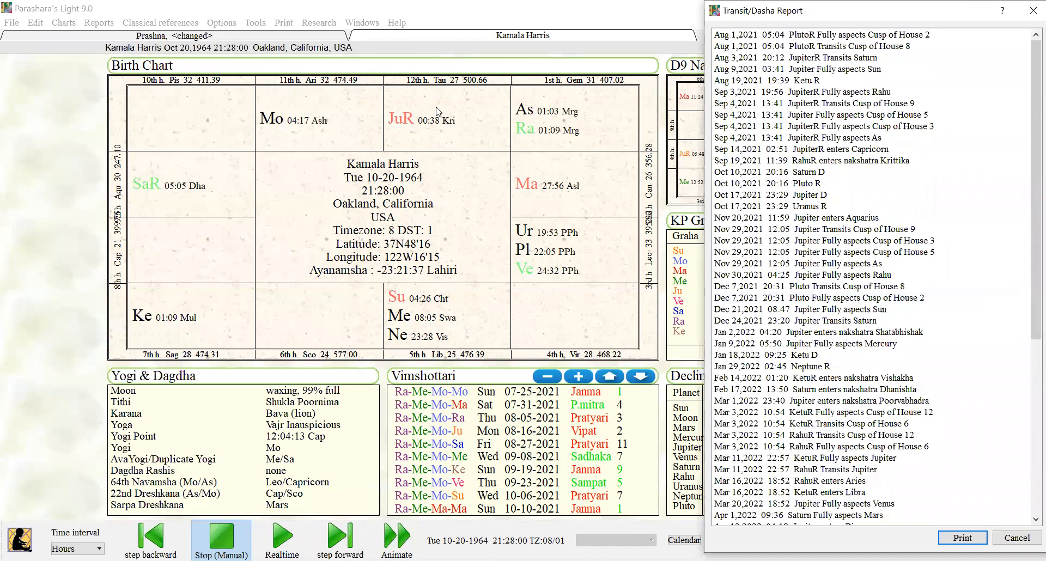
pyautogui.moveTo(283, 130)
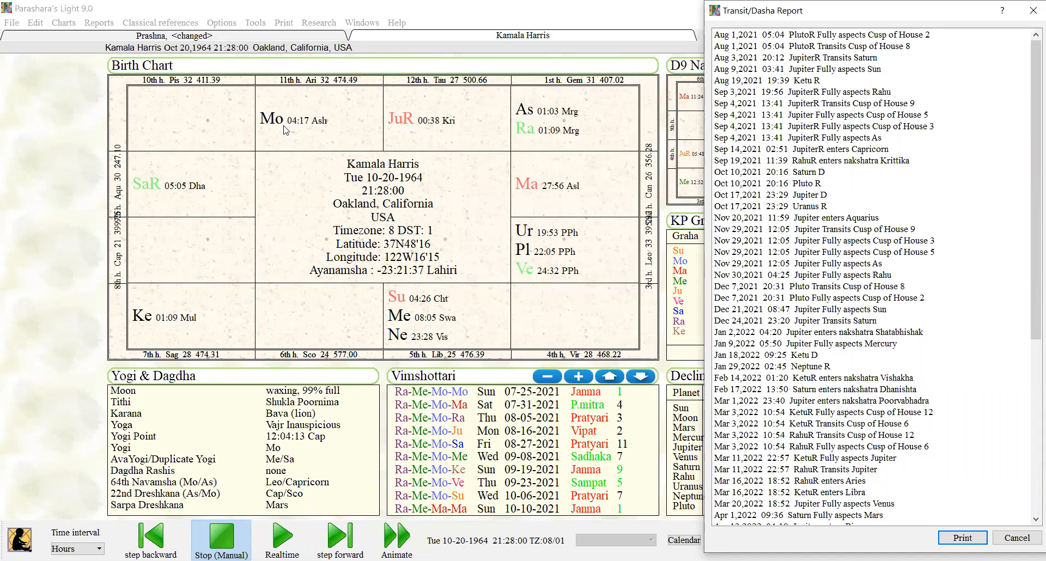
pyautogui.moveTo(267, 207)
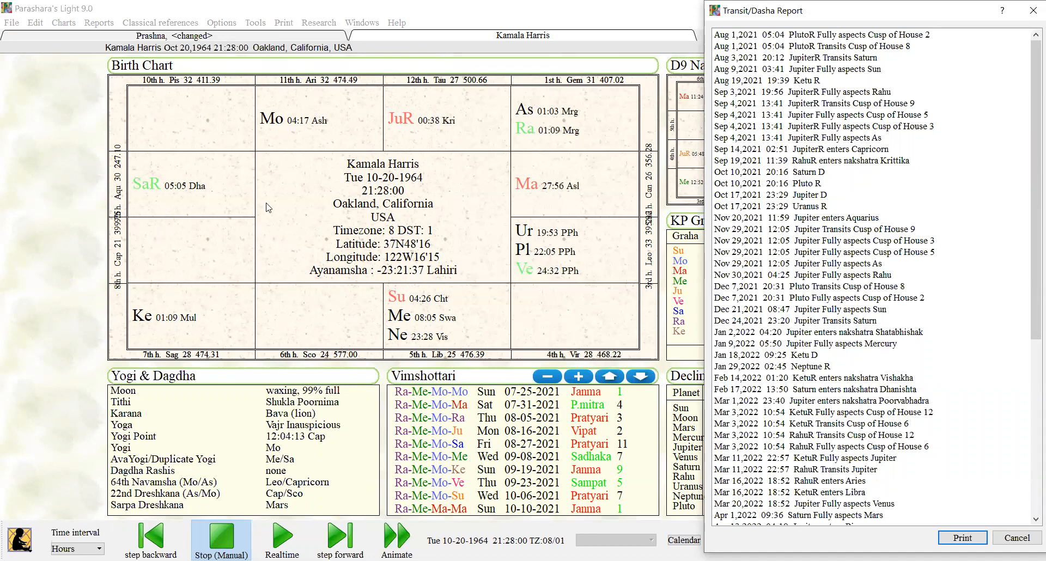
pyautogui.moveTo(342, 320)
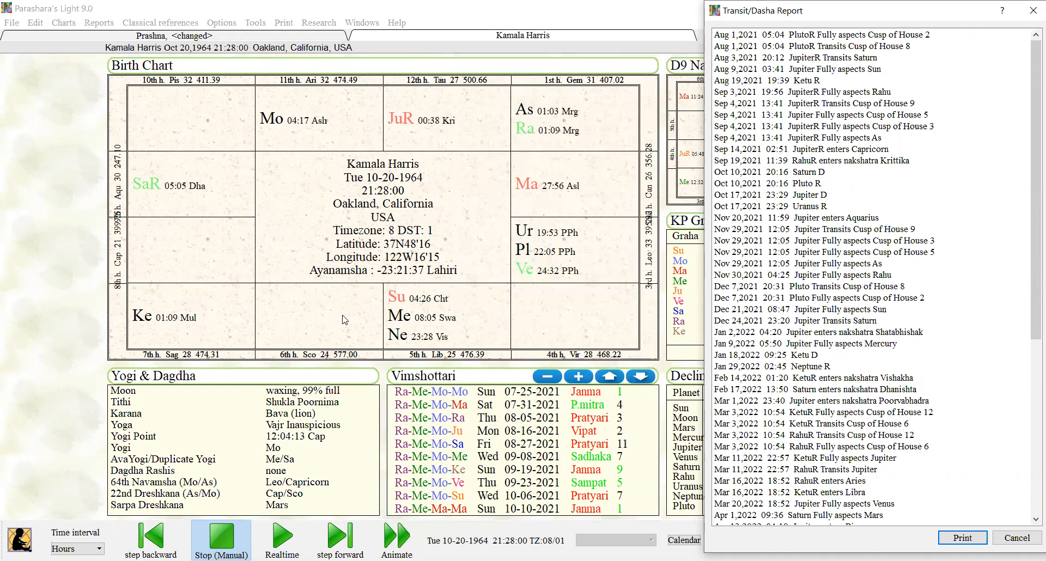
pyautogui.moveTo(359, 295)
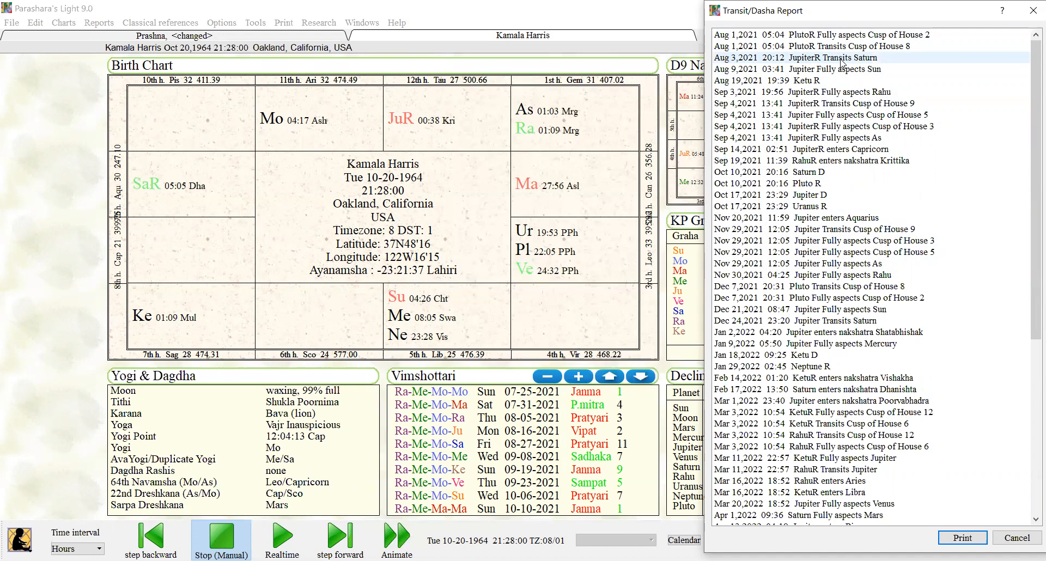
pyautogui.moveTo(176, 192)
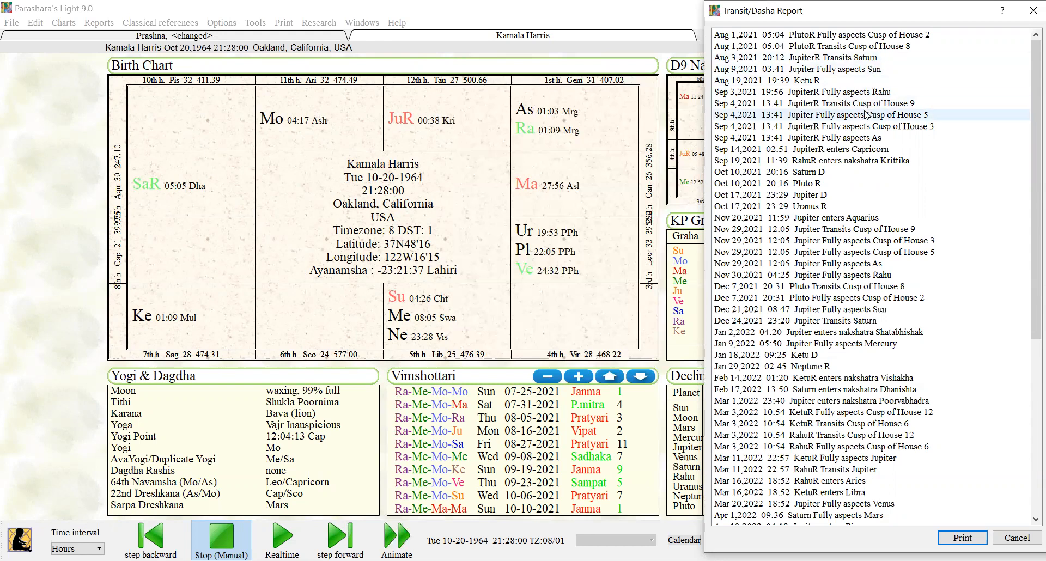
pyautogui.moveTo(889, 123)
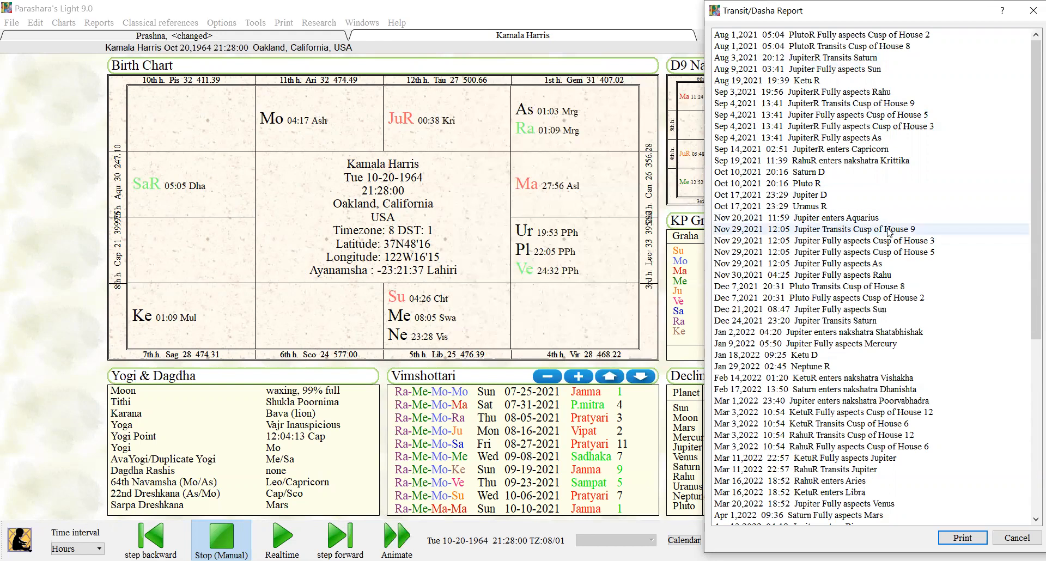
pyautogui.moveTo(880, 183)
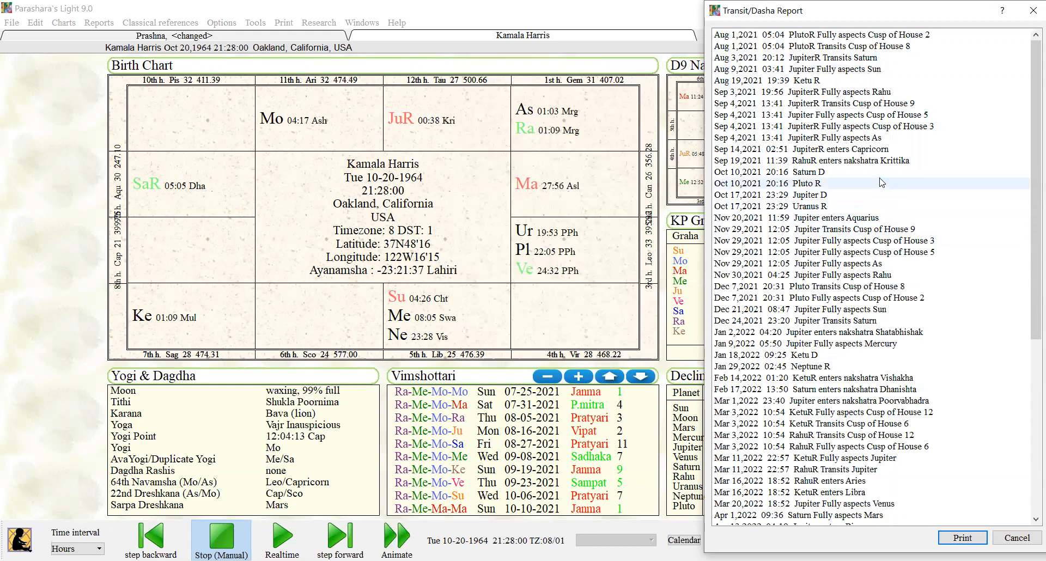
pyautogui.moveTo(874, 195)
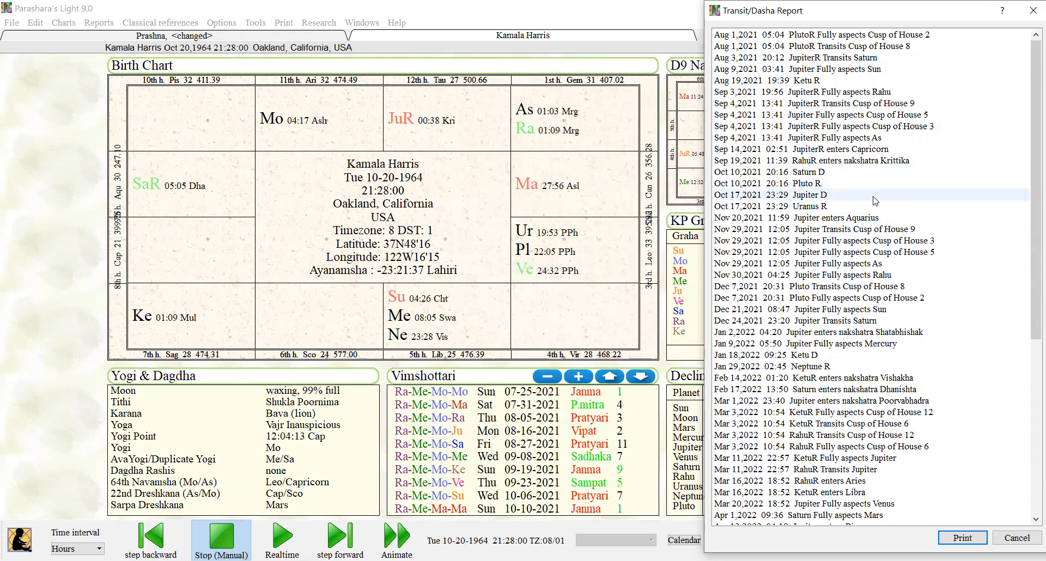
pyautogui.moveTo(881, 218)
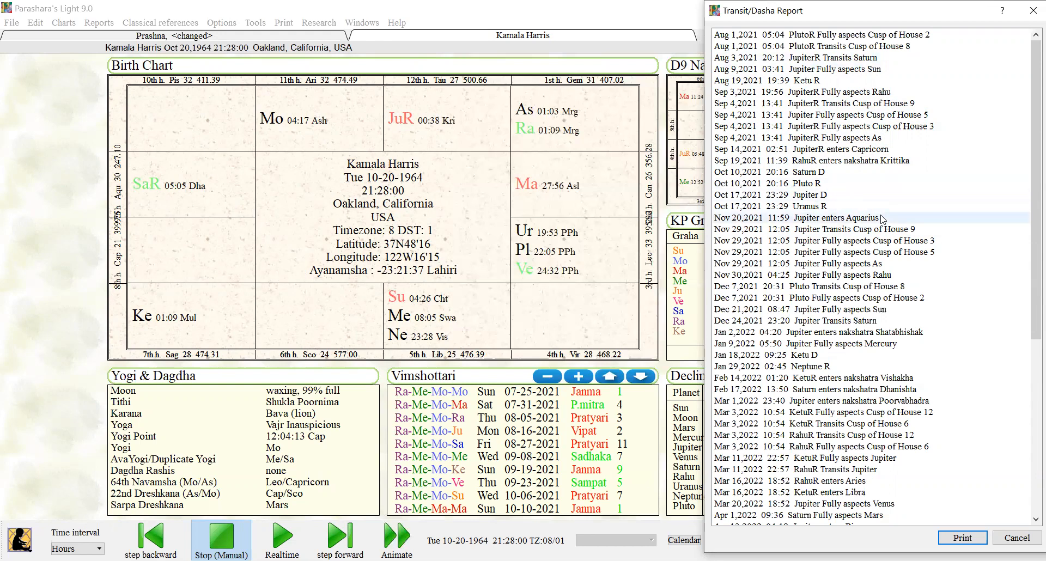
pyautogui.moveTo(854, 228)
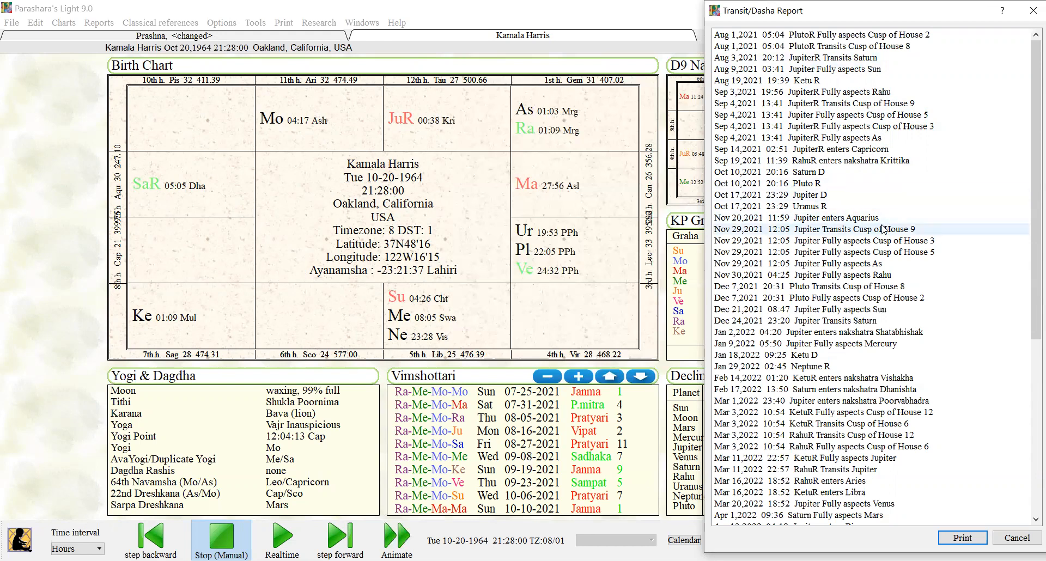
pyautogui.moveTo(895, 262)
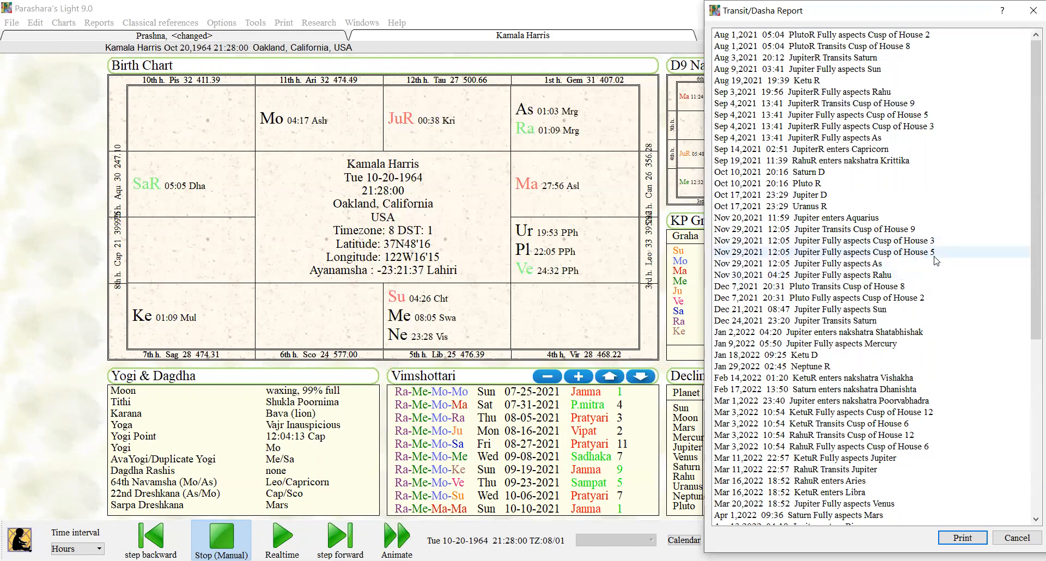
pyautogui.moveTo(860, 137)
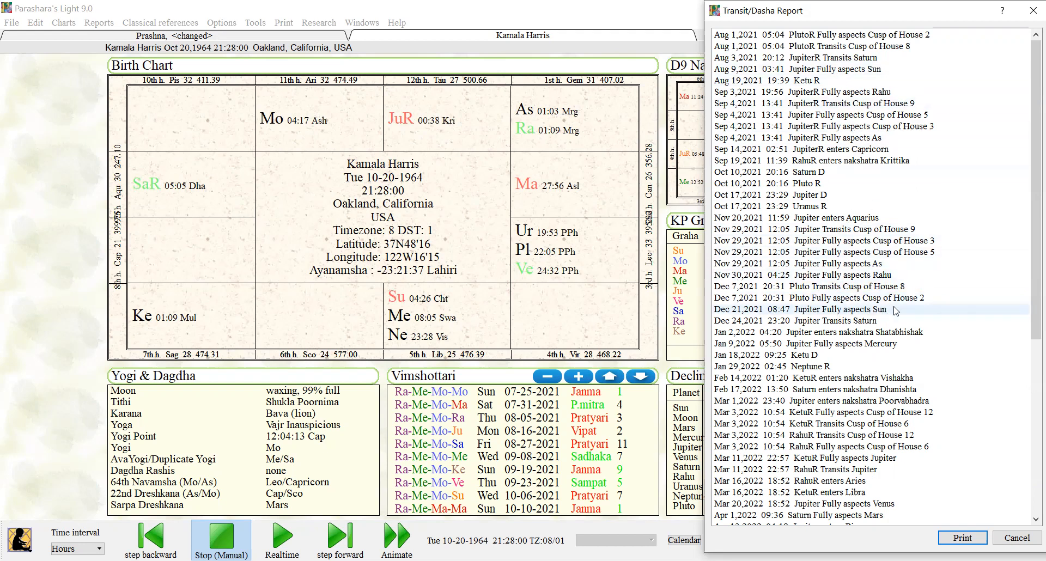
pyautogui.moveTo(814, 331)
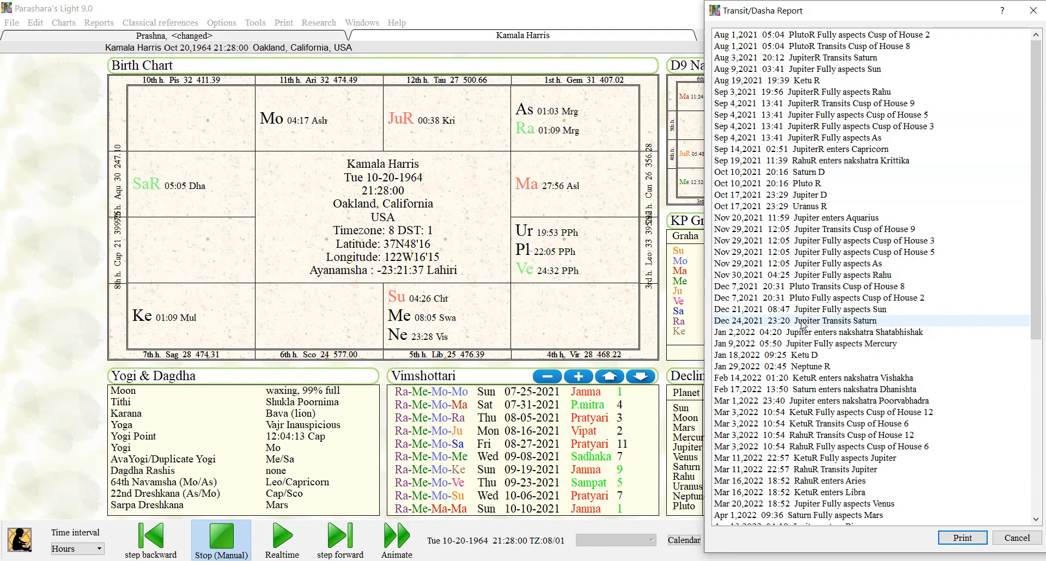
pyautogui.moveTo(890, 321)
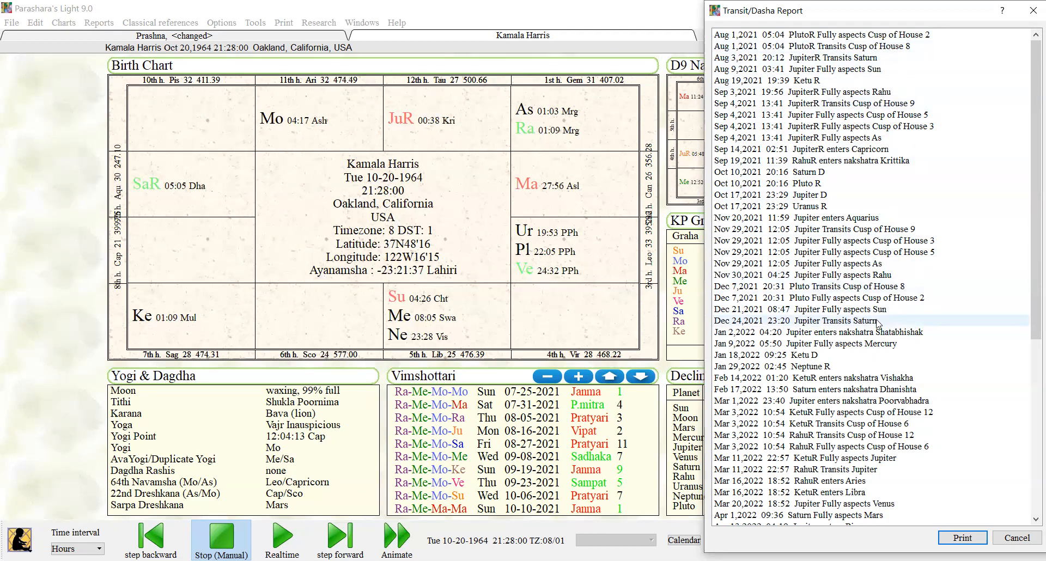
pyautogui.scroll(-3)
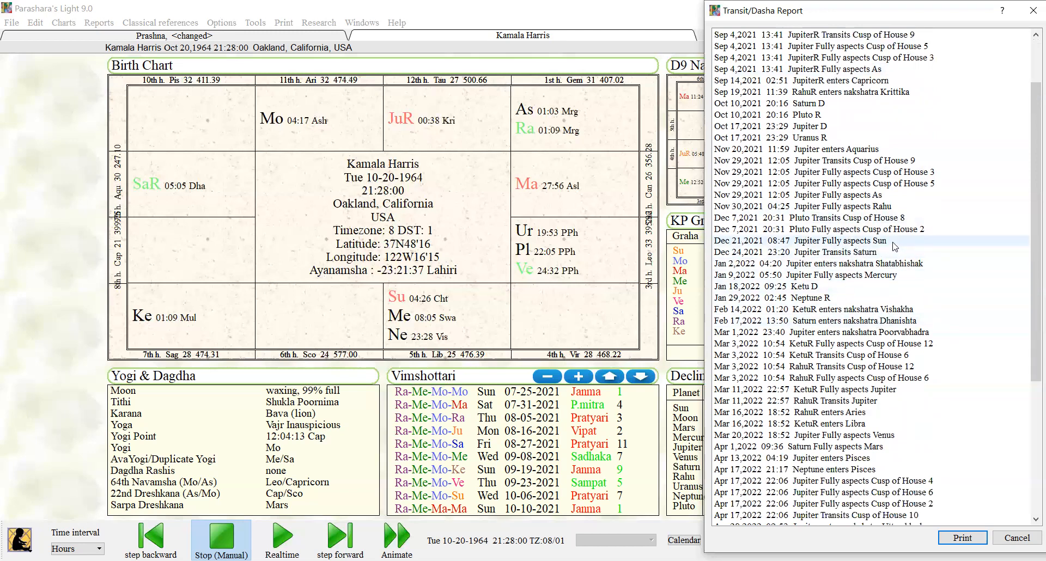
pyautogui.moveTo(867, 228)
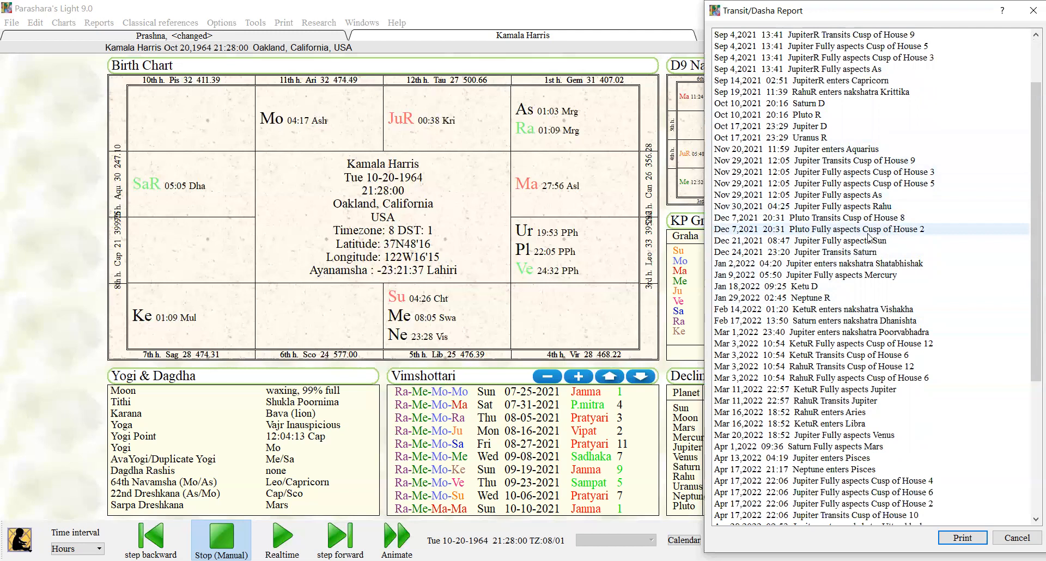
pyautogui.moveTo(873, 218)
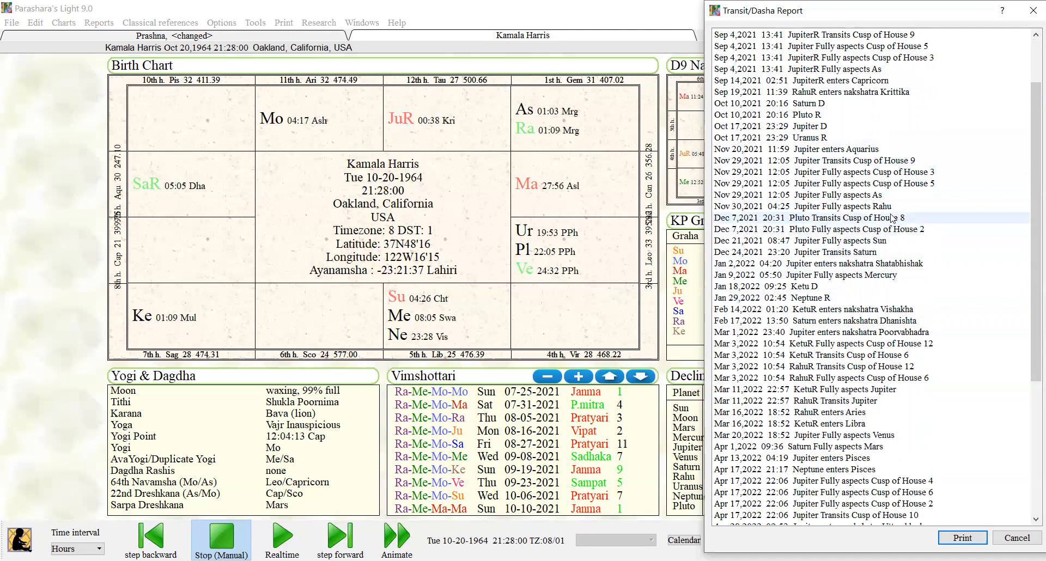
pyautogui.click(833, 251)
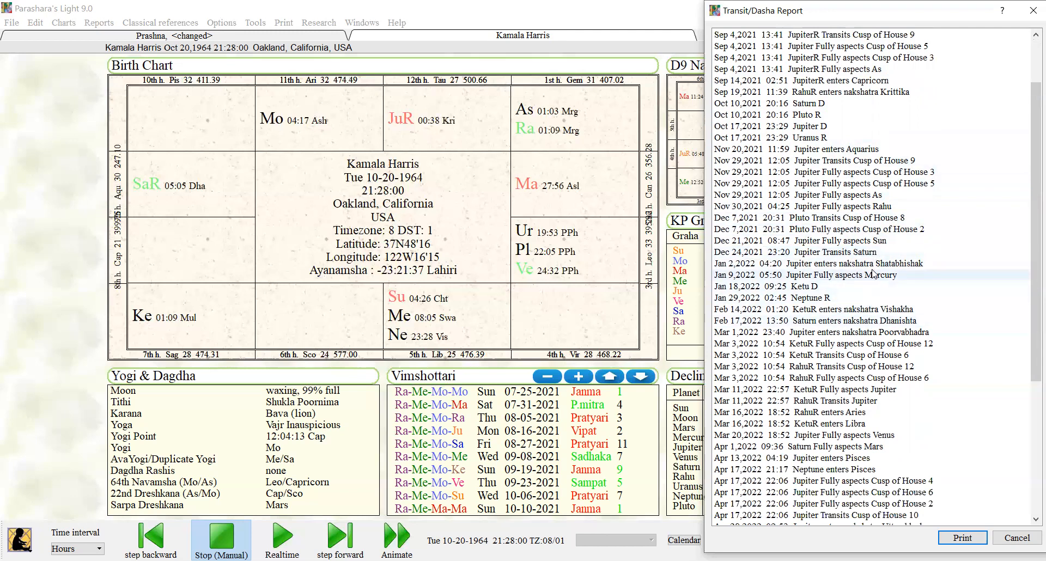
pyautogui.moveTo(867, 309)
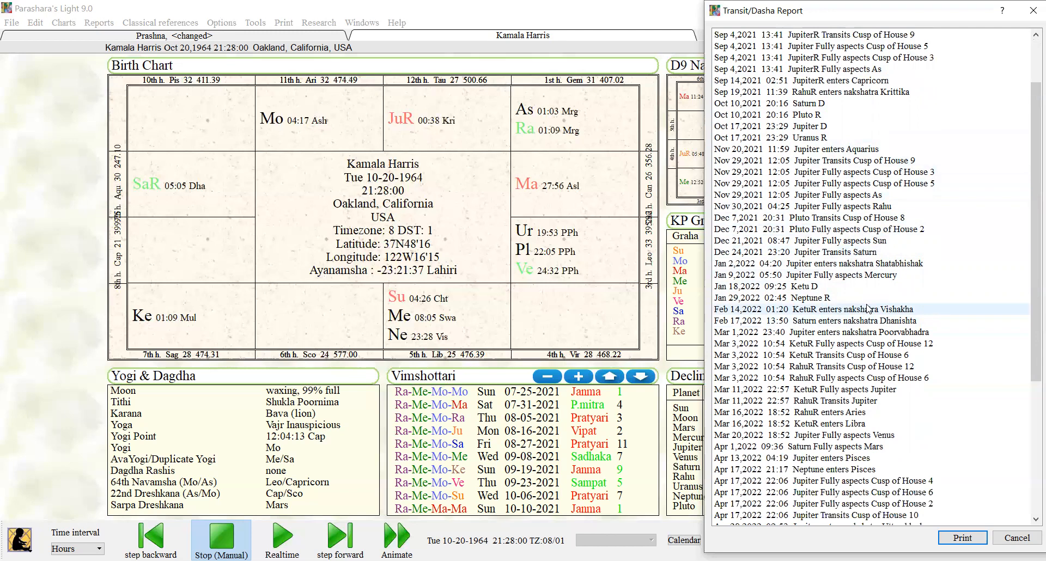
pyautogui.moveTo(923, 313)
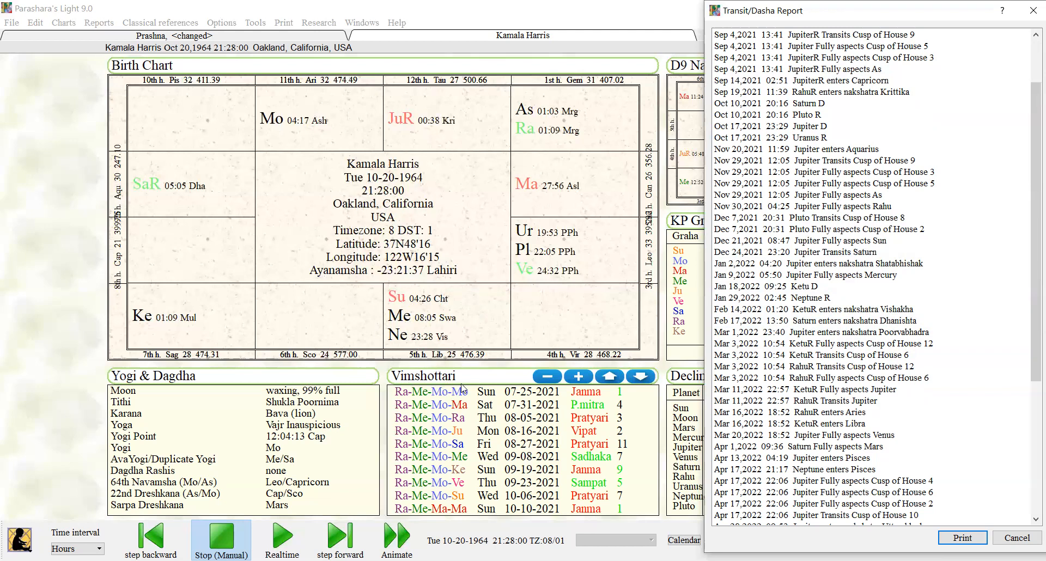
pyautogui.moveTo(424, 359)
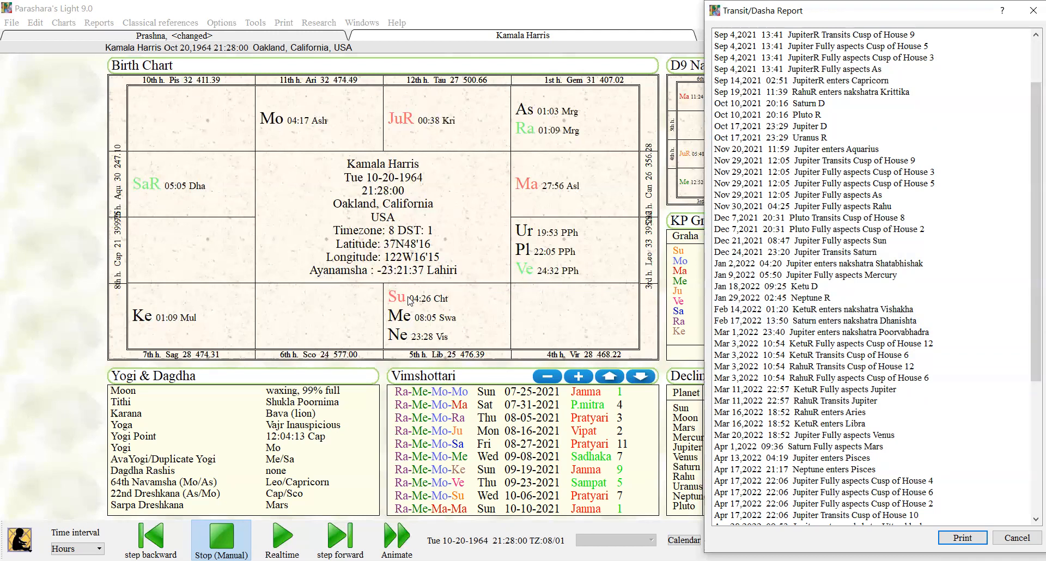
pyautogui.moveTo(378, 305)
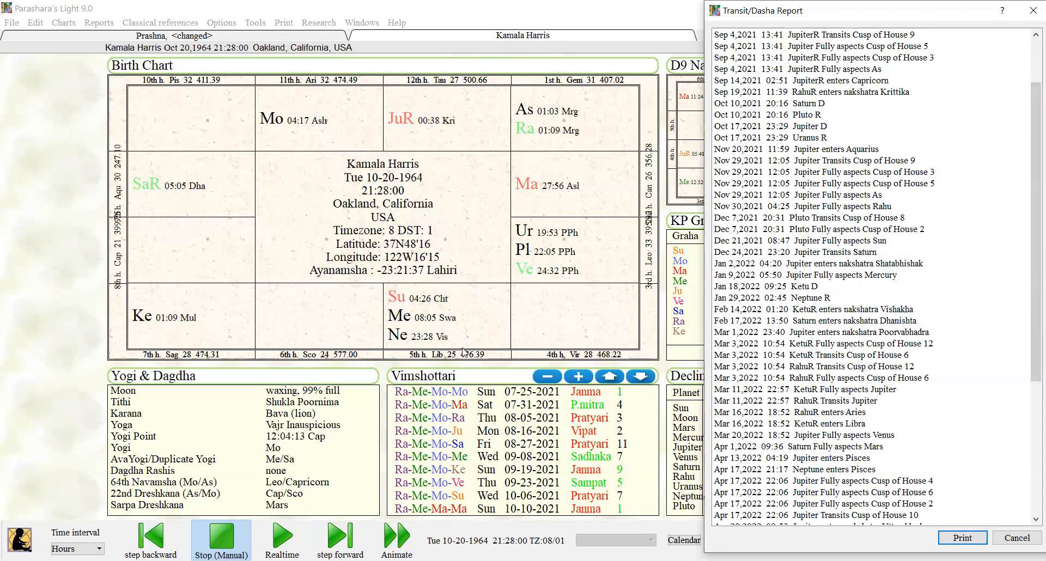
pyautogui.moveTo(460, 322)
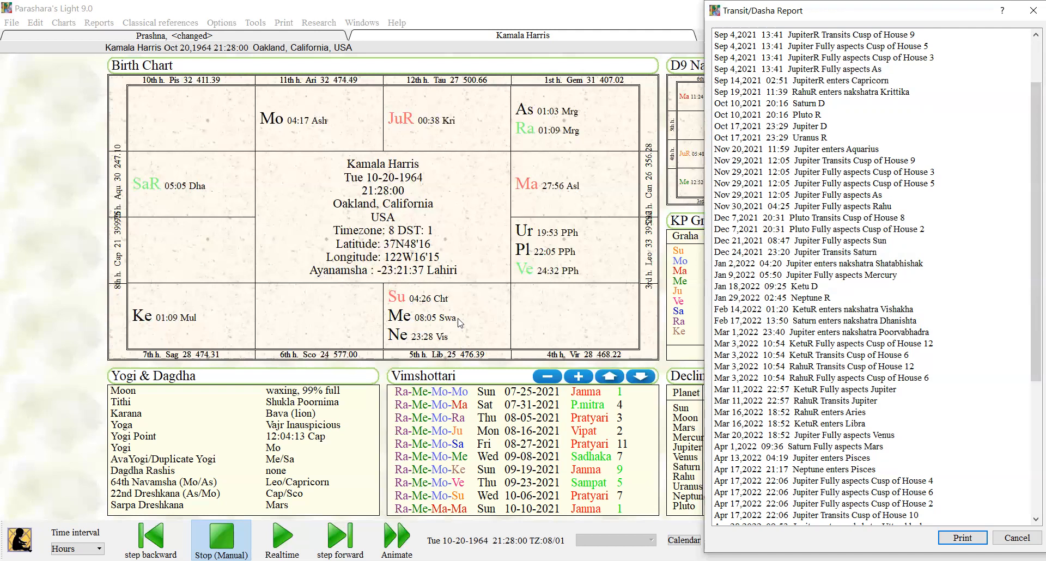
pyautogui.moveTo(459, 337)
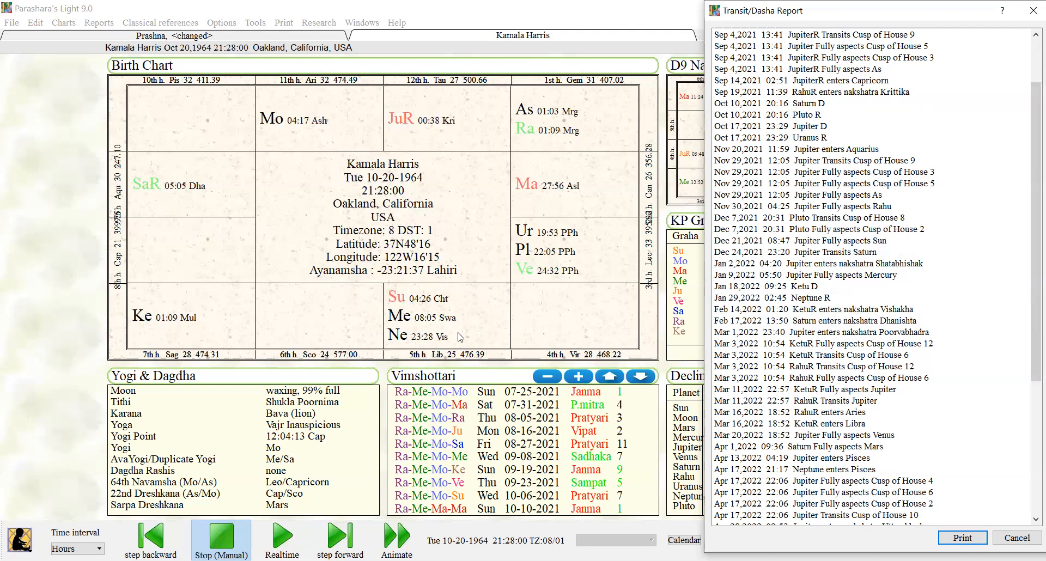
pyautogui.moveTo(449, 313)
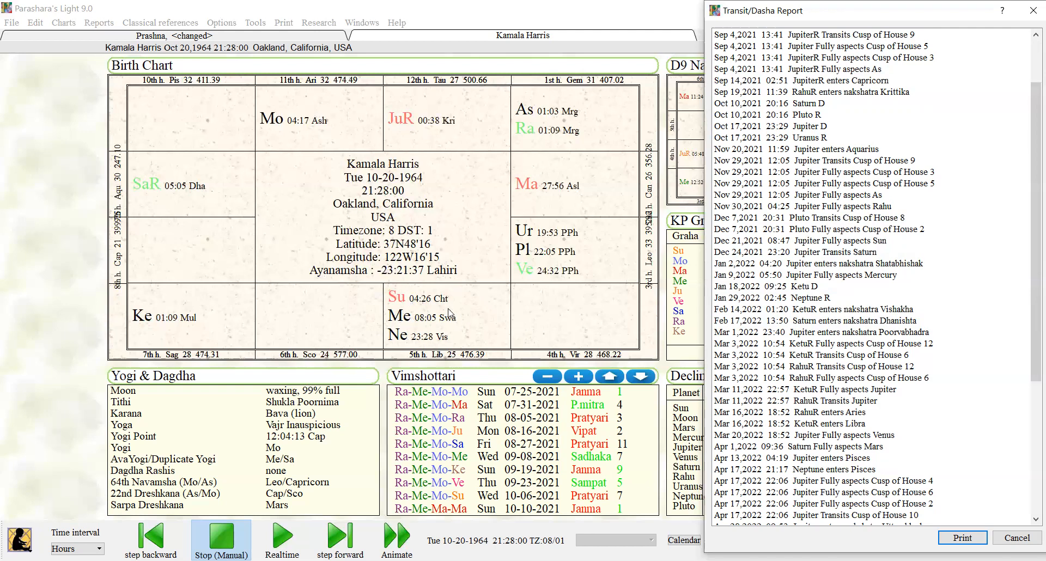
pyautogui.moveTo(402, 290)
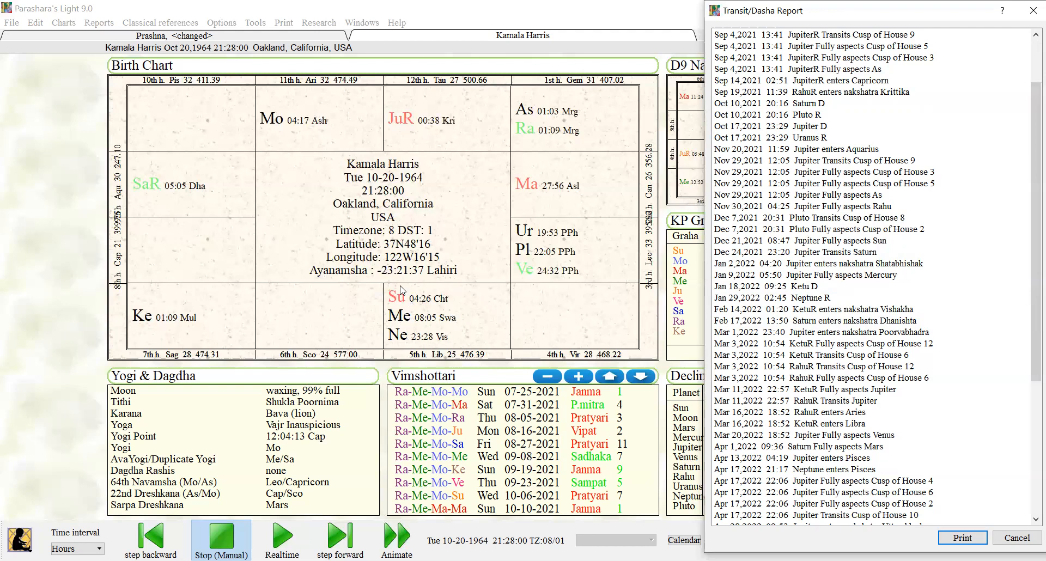
pyautogui.moveTo(474, 346)
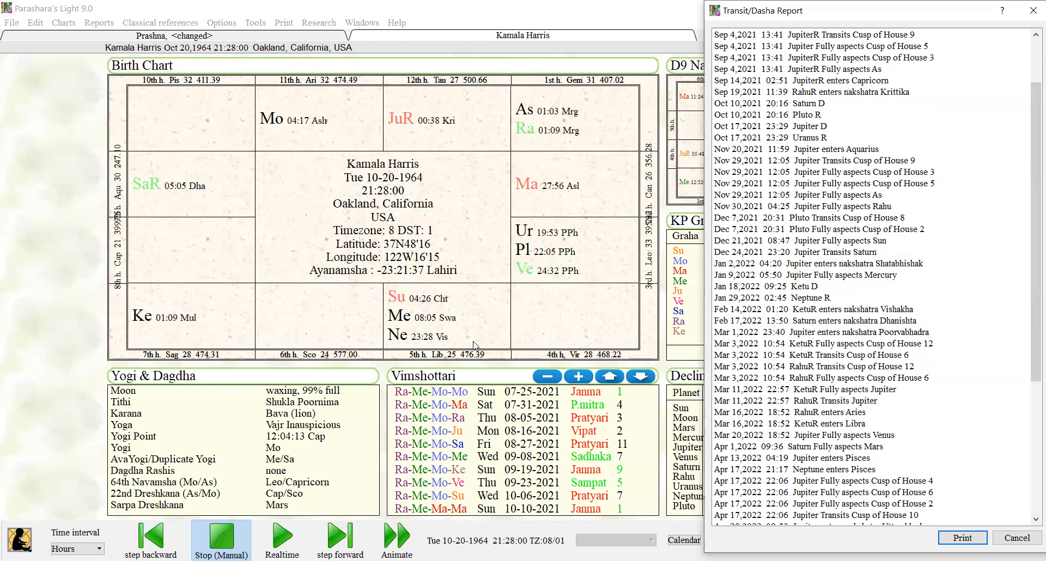
pyautogui.moveTo(427, 274)
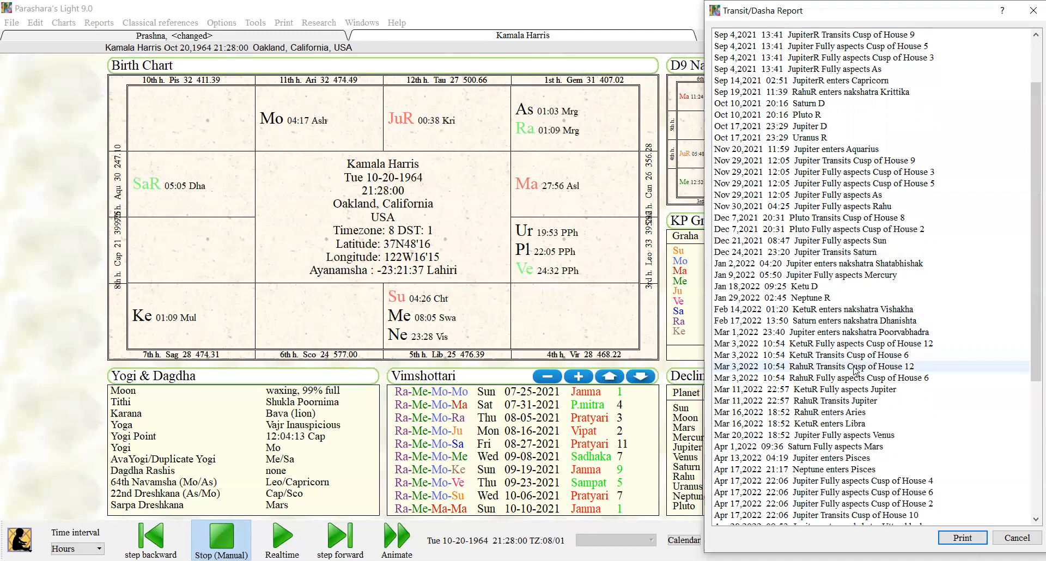
pyautogui.moveTo(530, 330)
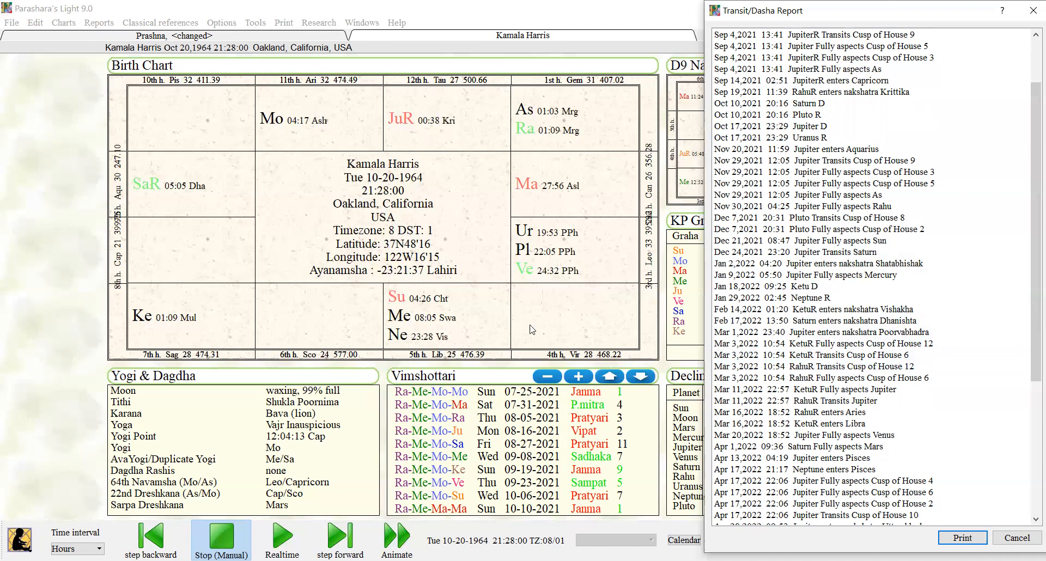
pyautogui.moveTo(355, 307)
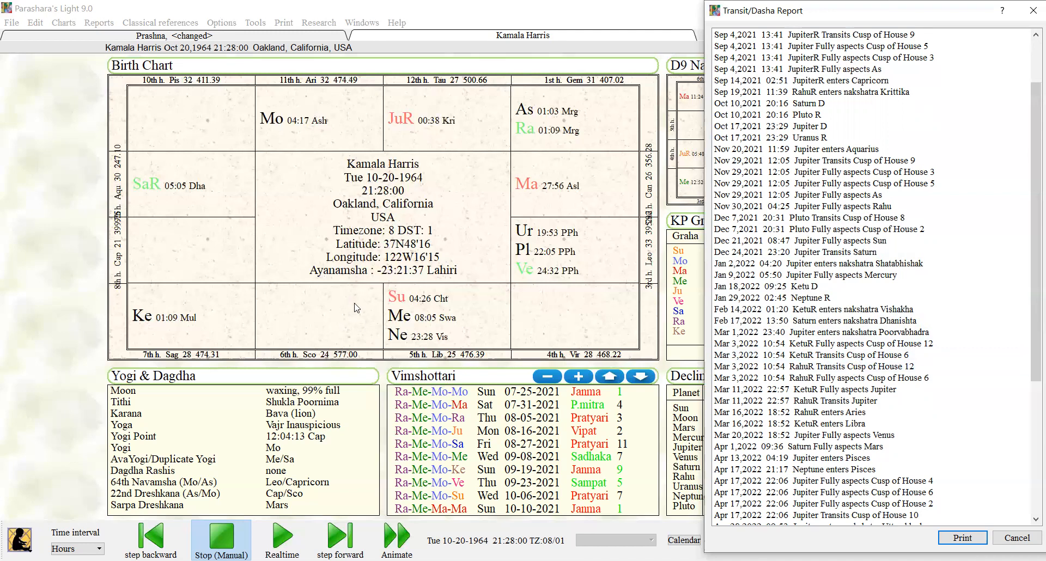
pyautogui.moveTo(433, 111)
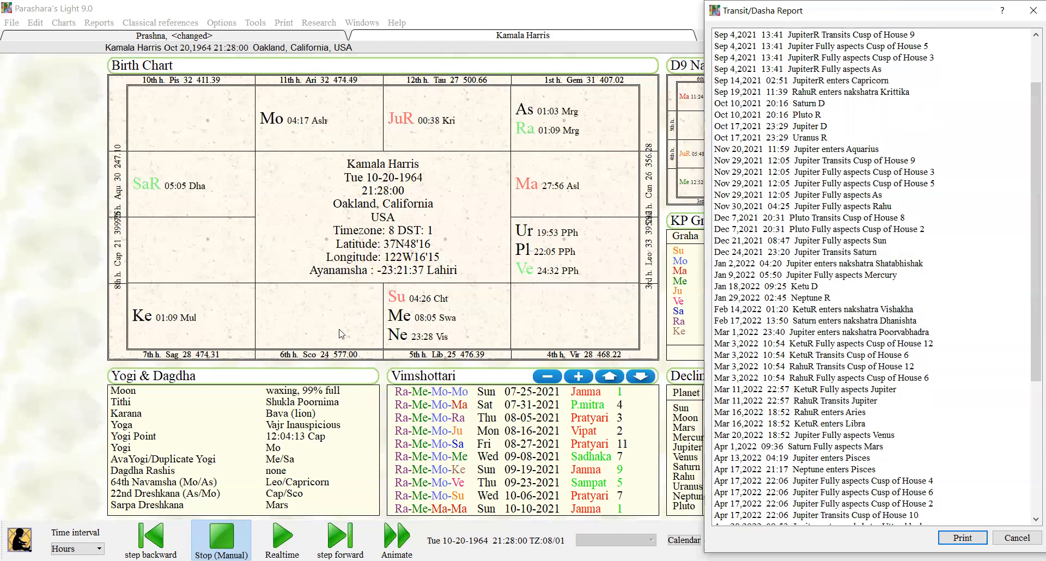
pyautogui.moveTo(323, 314)
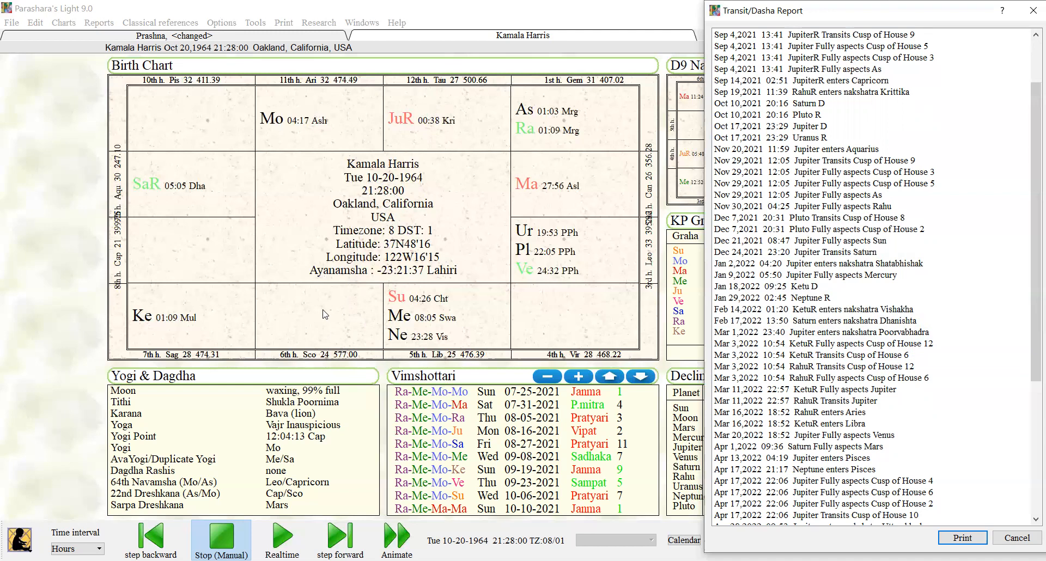
pyautogui.moveTo(312, 280)
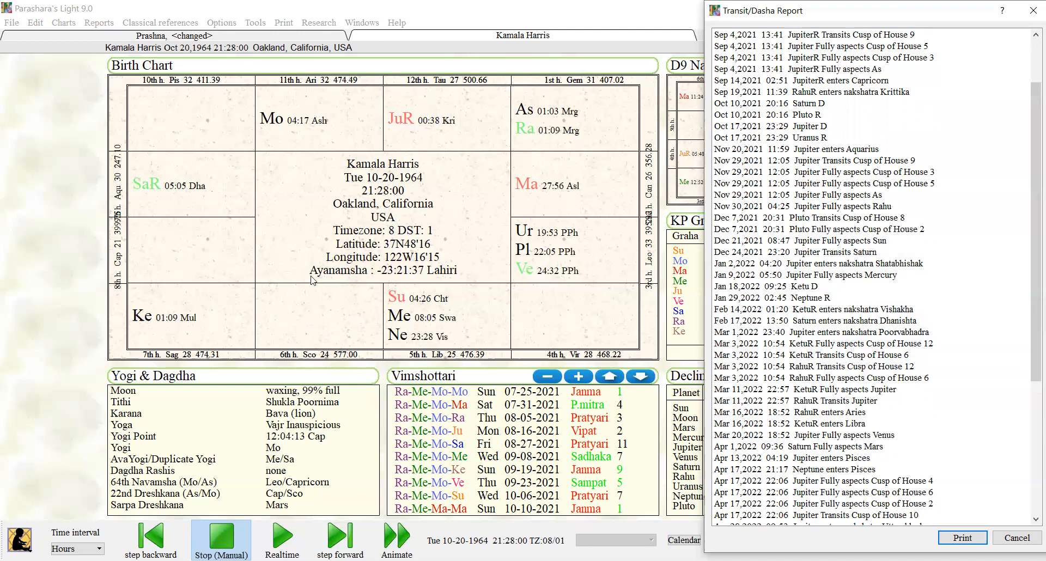
pyautogui.moveTo(328, 335)
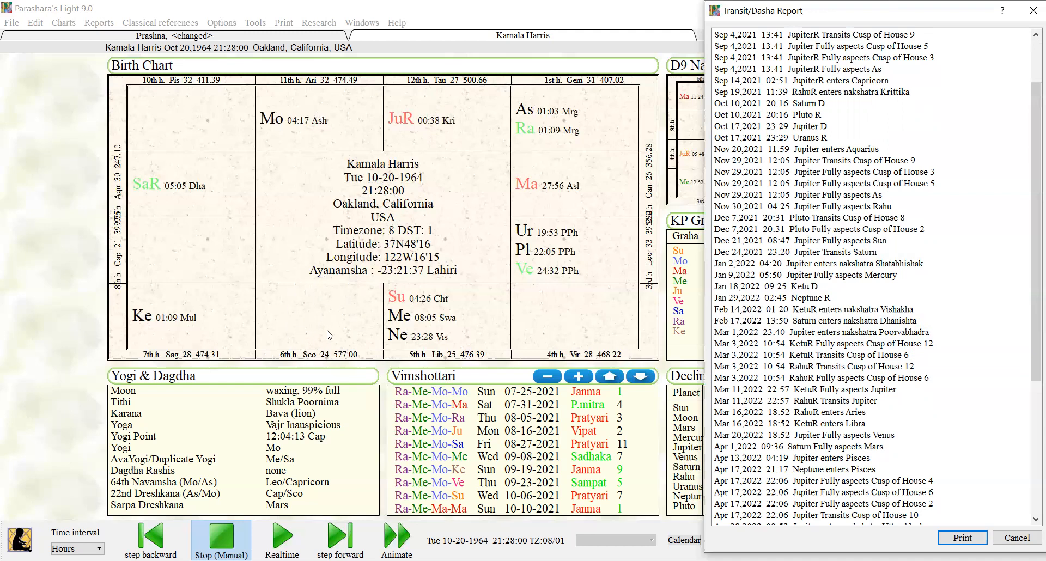
pyautogui.moveTo(414, 141)
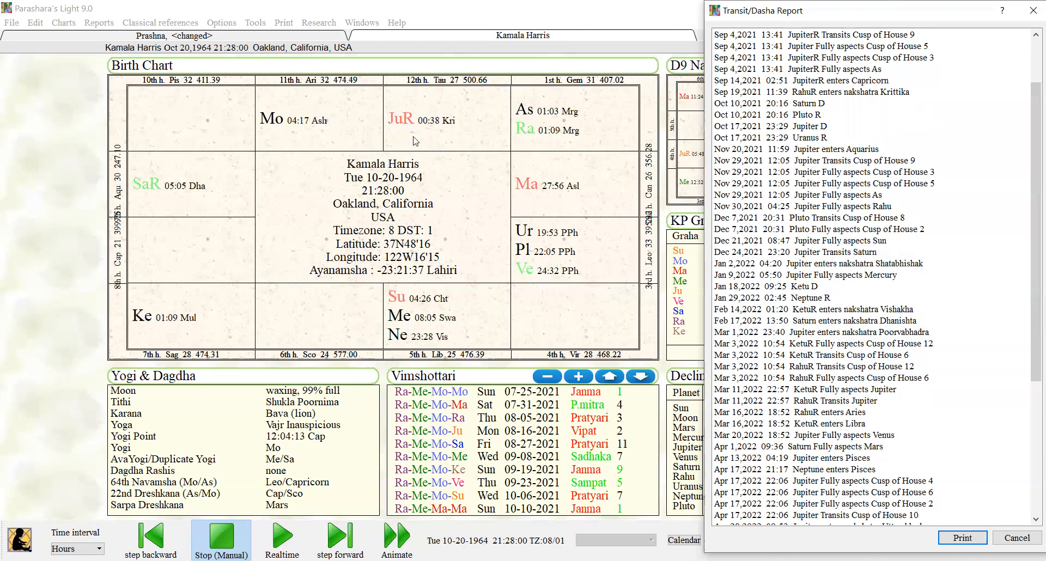
pyautogui.moveTo(485, 88)
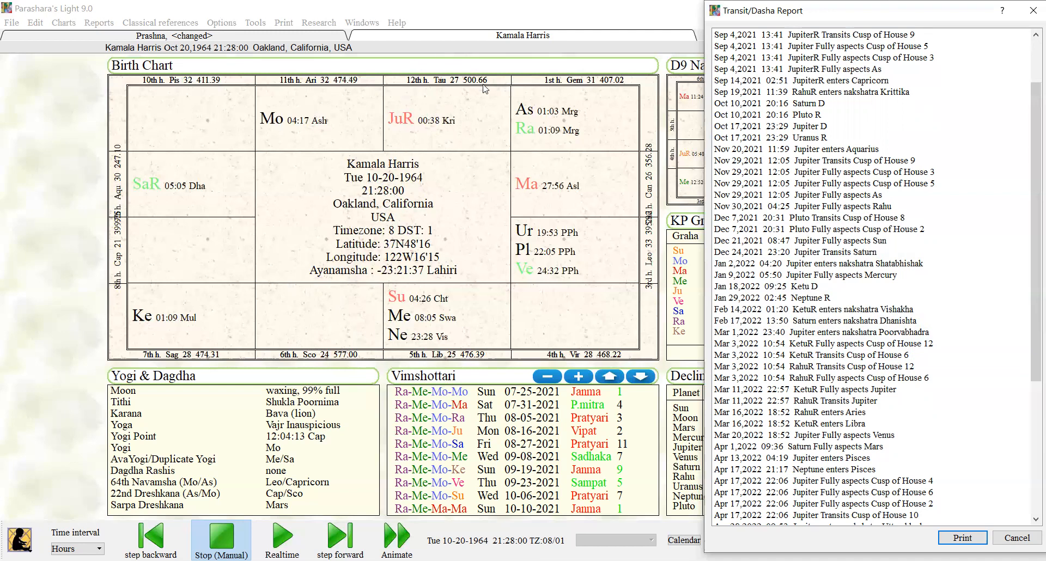
pyautogui.moveTo(402, 133)
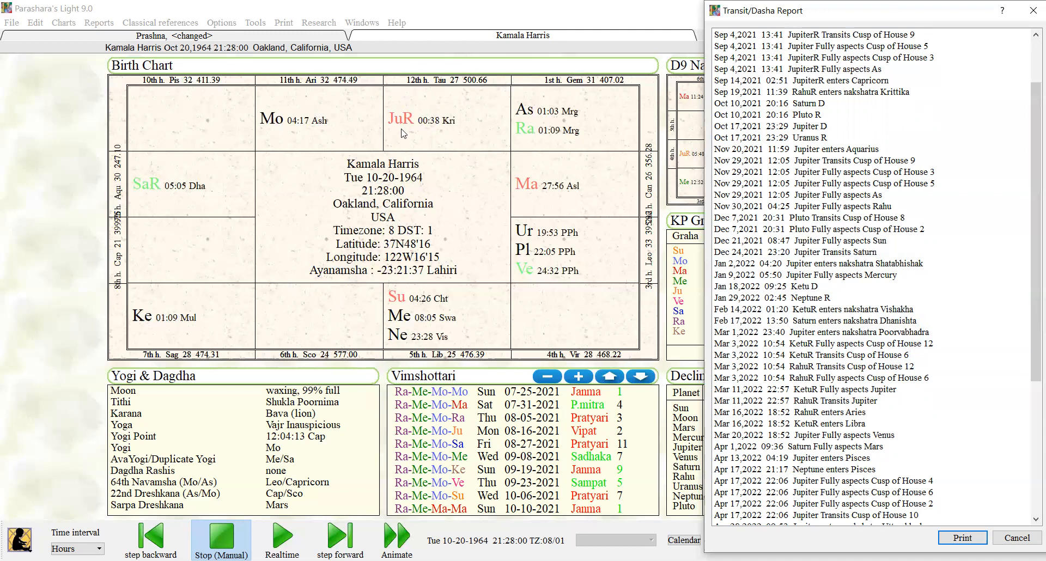
pyautogui.moveTo(400, 142)
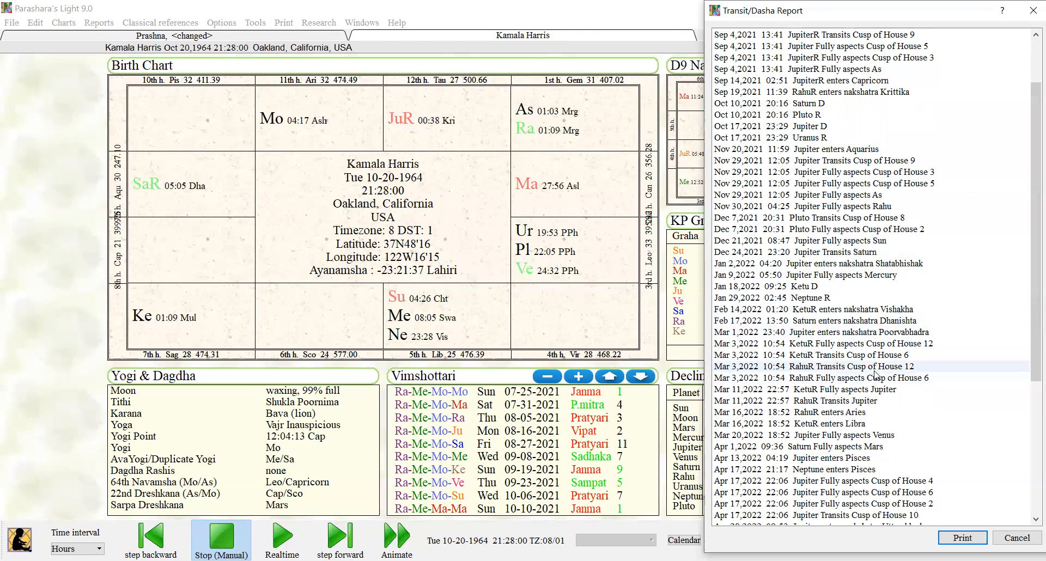
# - Scroll the report through December 2021 to mid-July 2022, past Saturn entering Aquarius
pyautogui.scroll(-3)
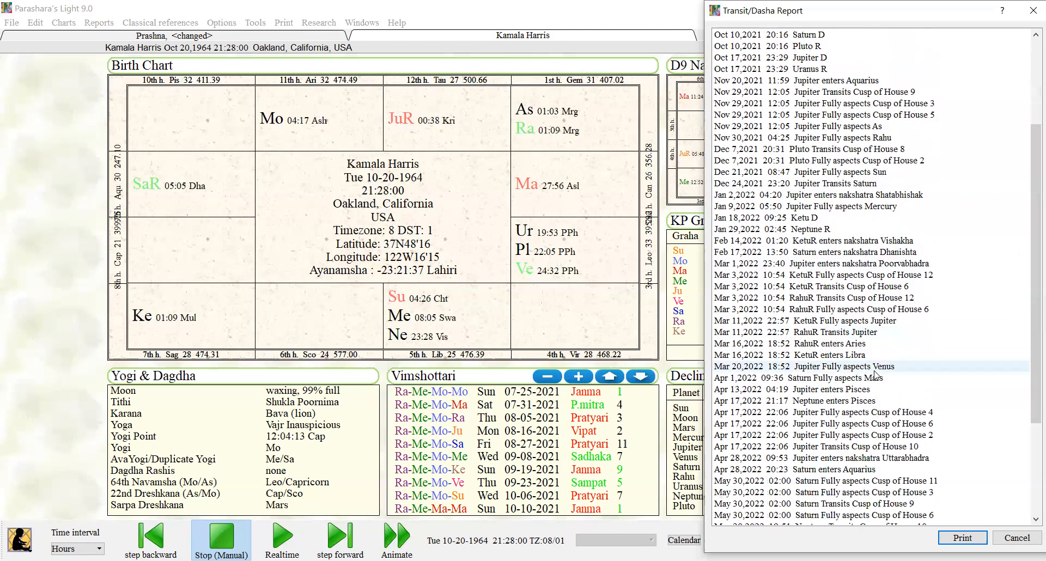
pyautogui.moveTo(876, 342)
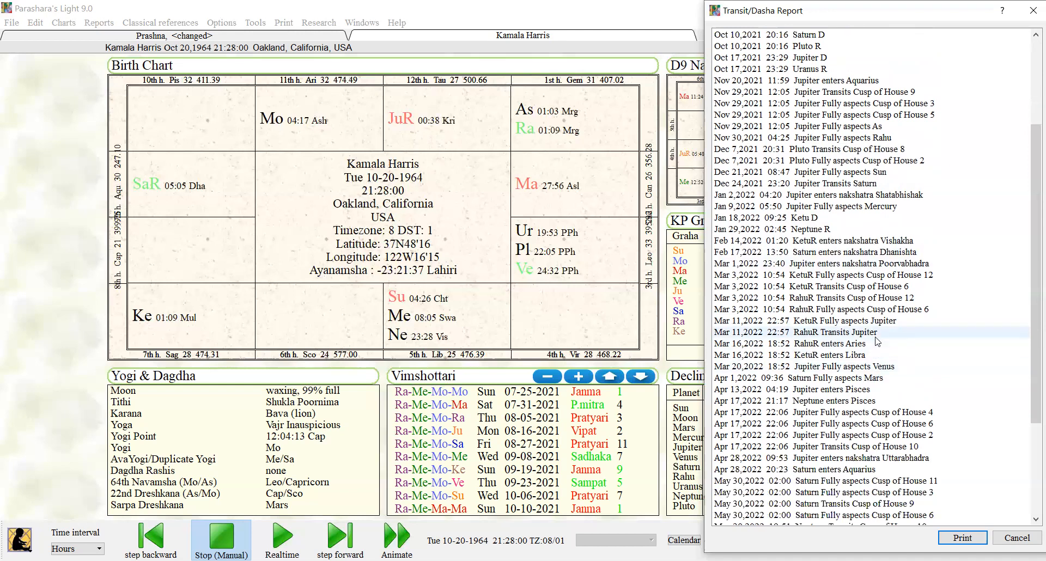
pyautogui.moveTo(883, 342)
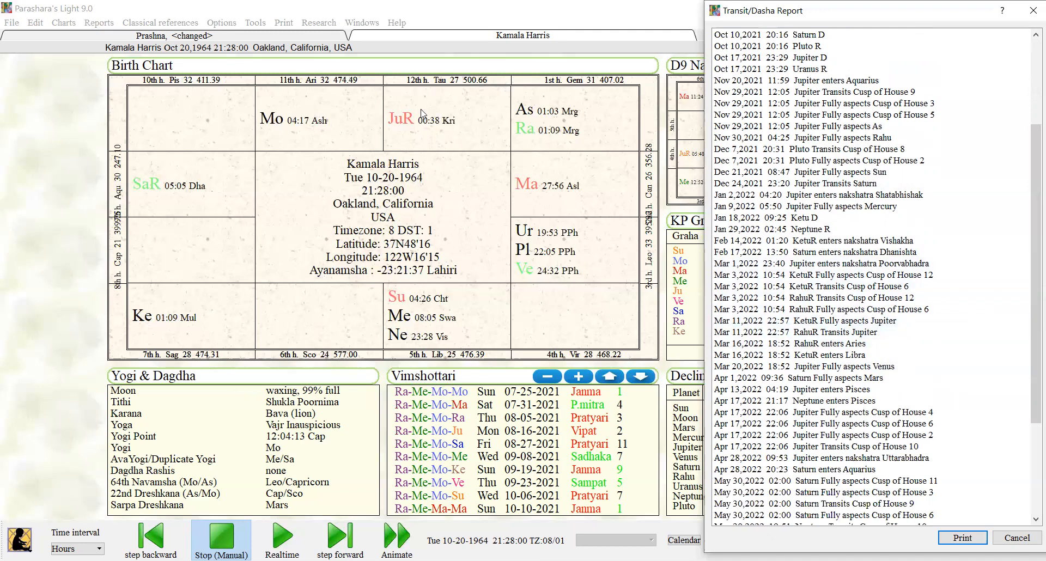
pyautogui.moveTo(335, 256)
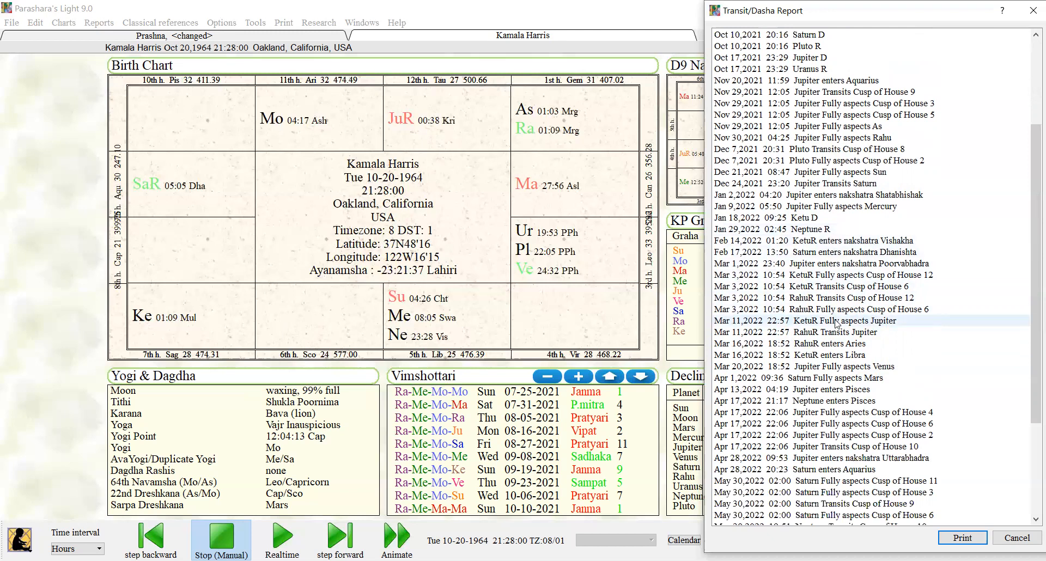
pyautogui.scroll(-3)
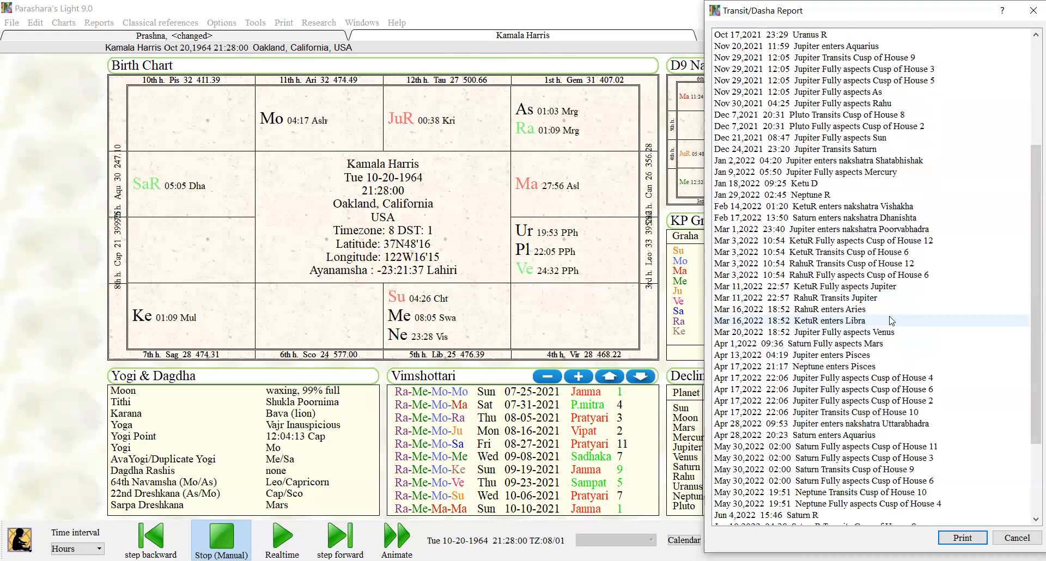
pyautogui.scroll(-3)
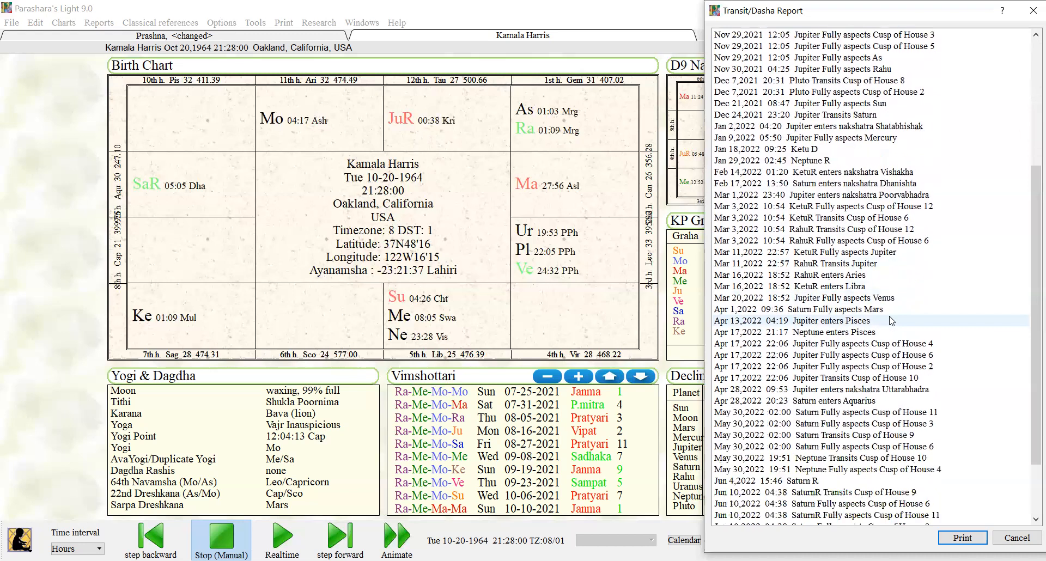
pyautogui.scroll(-3)
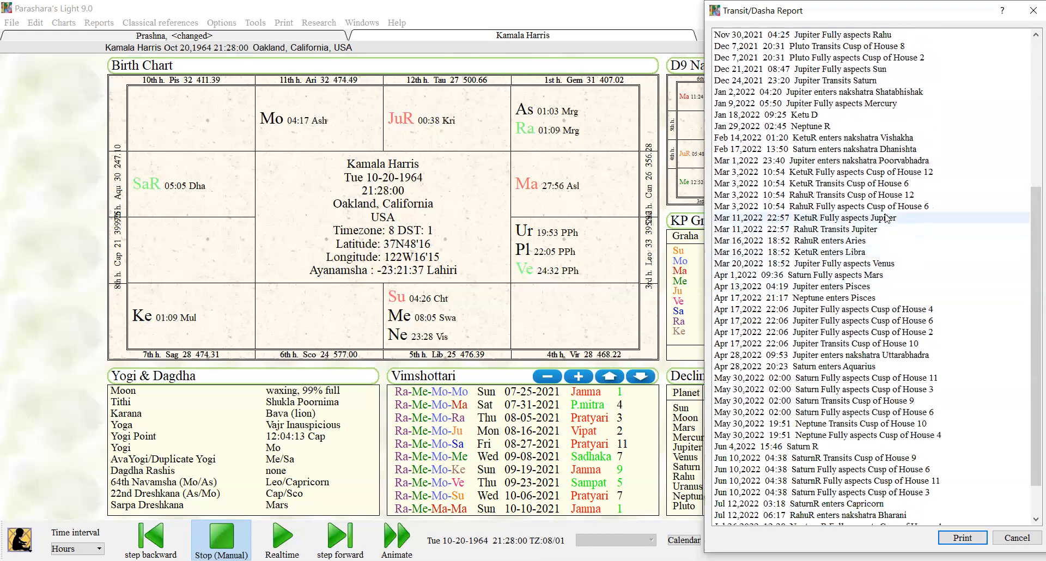
pyautogui.moveTo(892, 290)
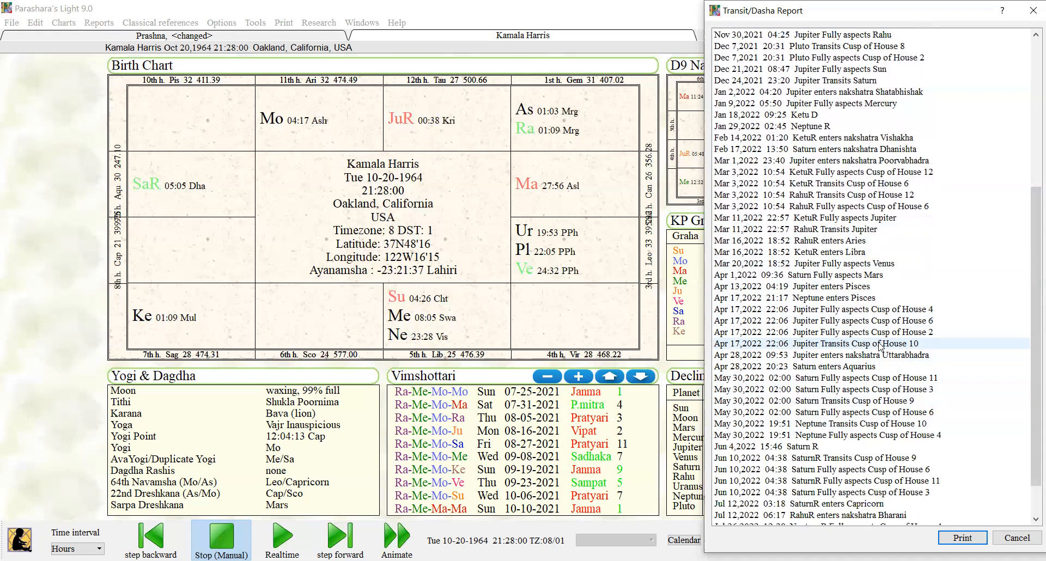
# - Scroll to the report's final entries, ending with Ketu on Aug 24, 2022
pyautogui.scroll(-3)
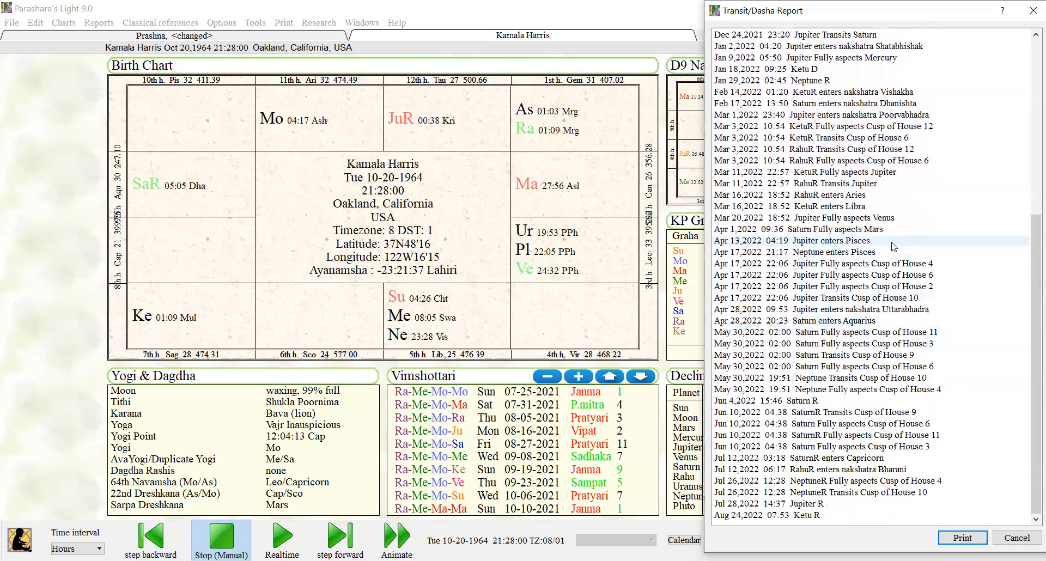
pyautogui.moveTo(904, 323)
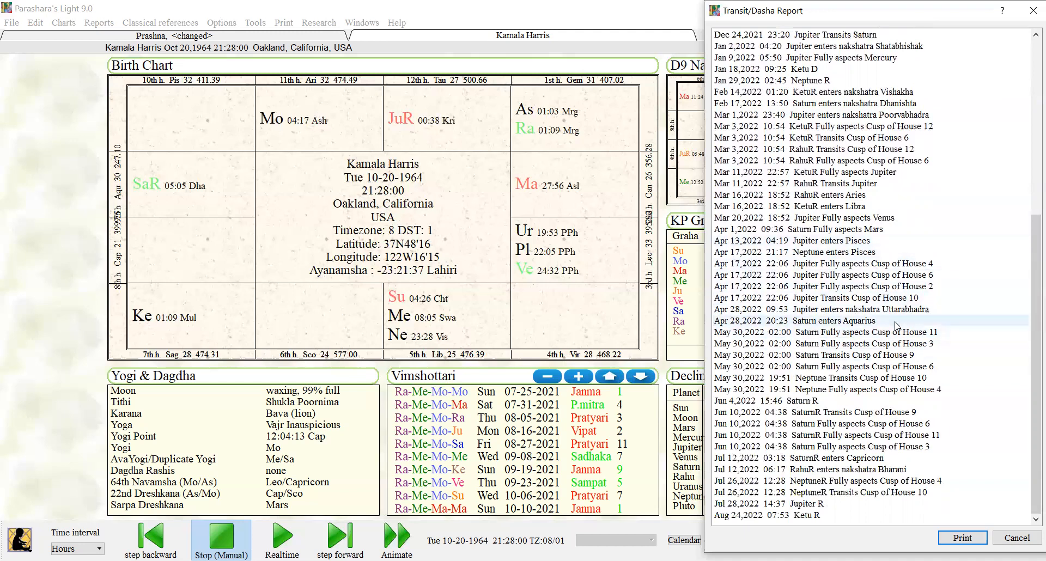
pyautogui.moveTo(900, 354)
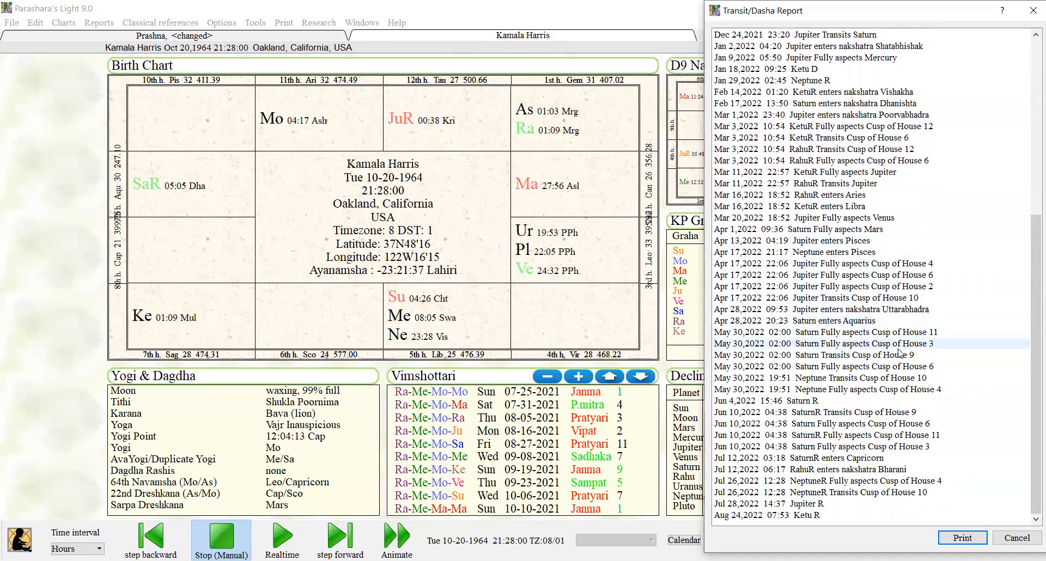
pyautogui.moveTo(887, 321)
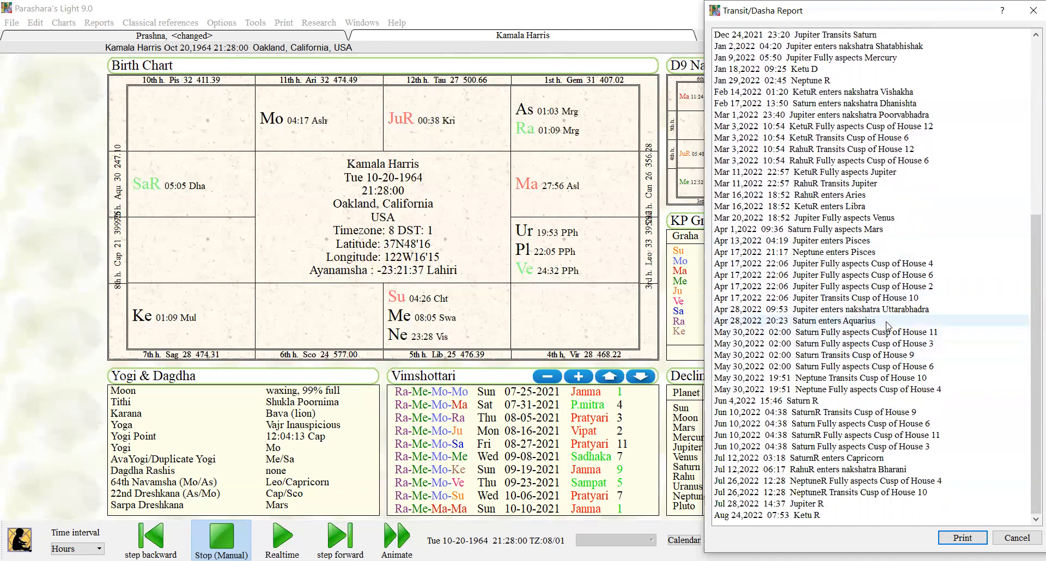
pyautogui.moveTo(890, 366)
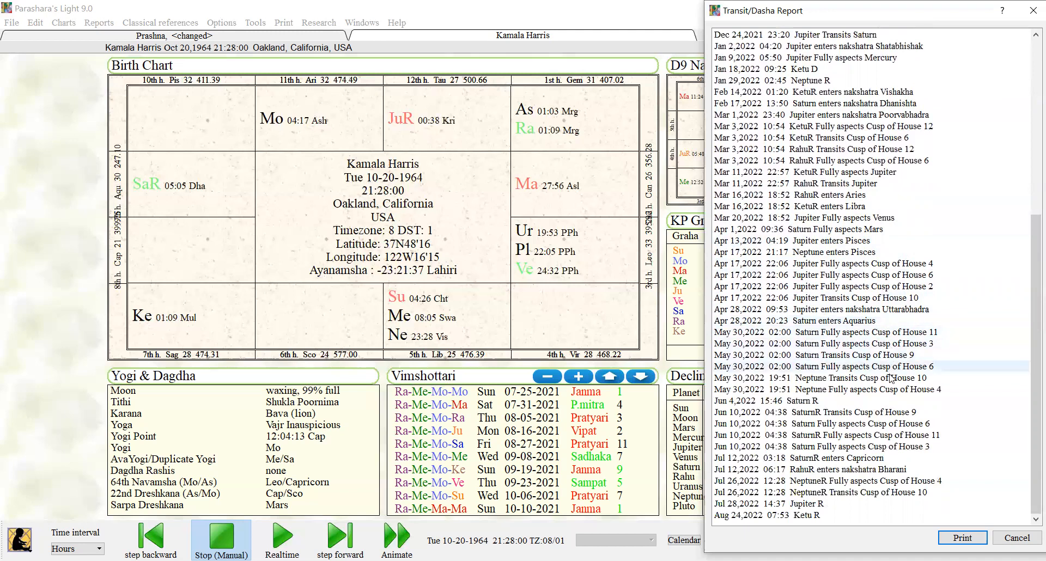
pyautogui.moveTo(892, 378)
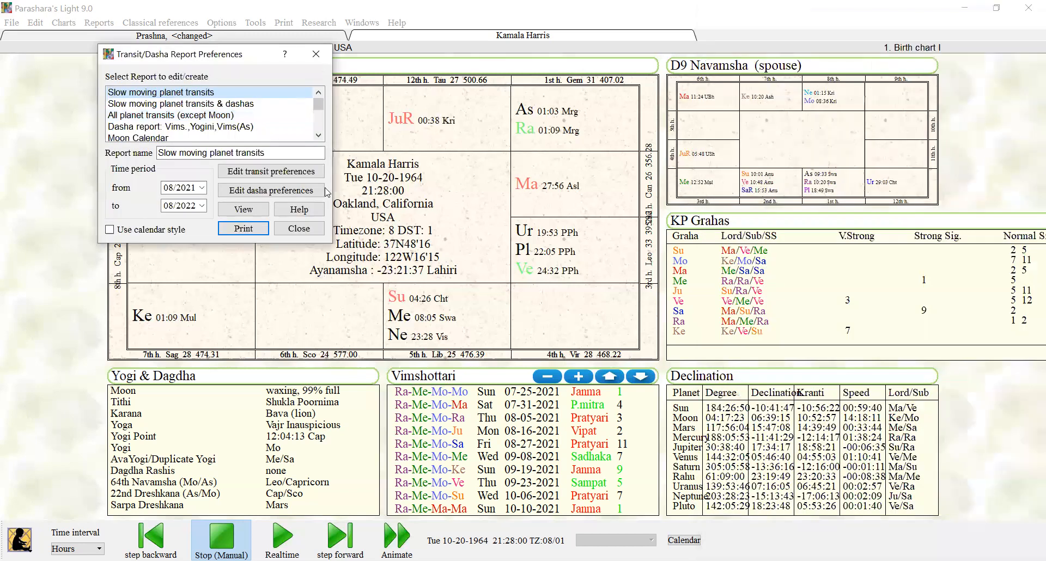
# - Close the report preferences so Kamala Harris's birth chart is fully in view
pyautogui.click(255, 22)
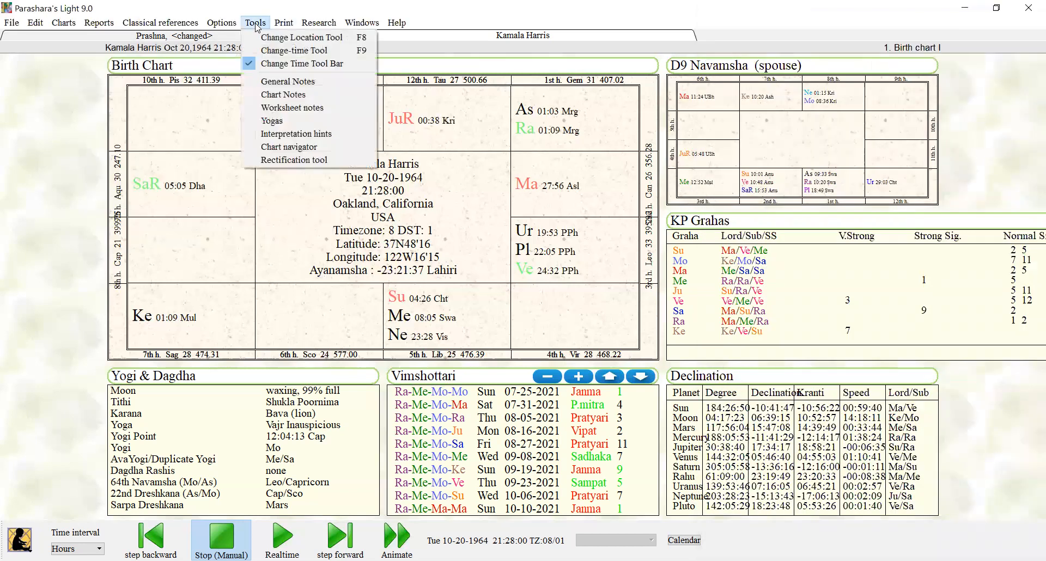
pyautogui.click(283, 22)
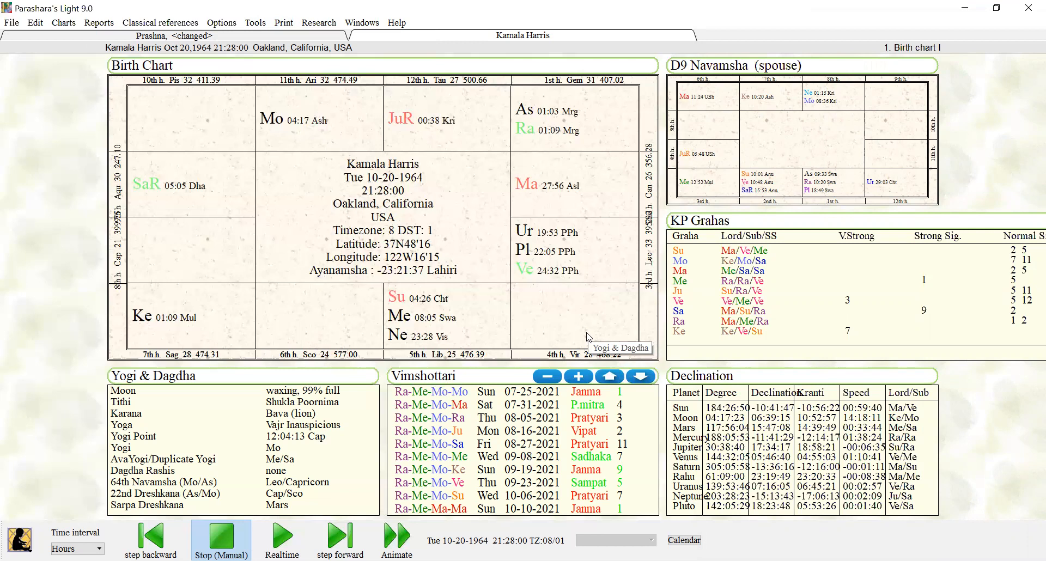
pyautogui.moveTo(588, 337)
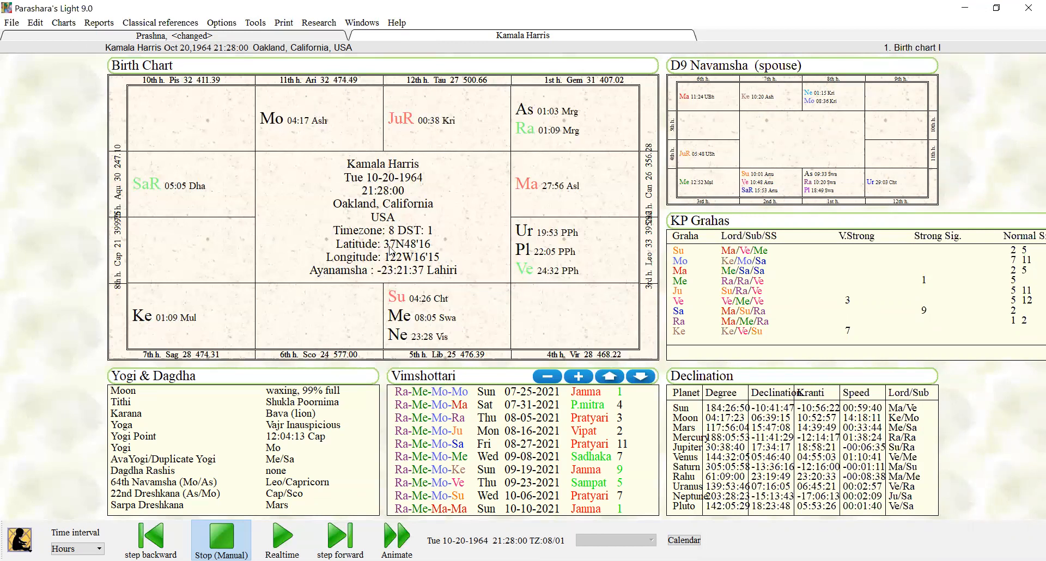
pyautogui.moveTo(409, 222)
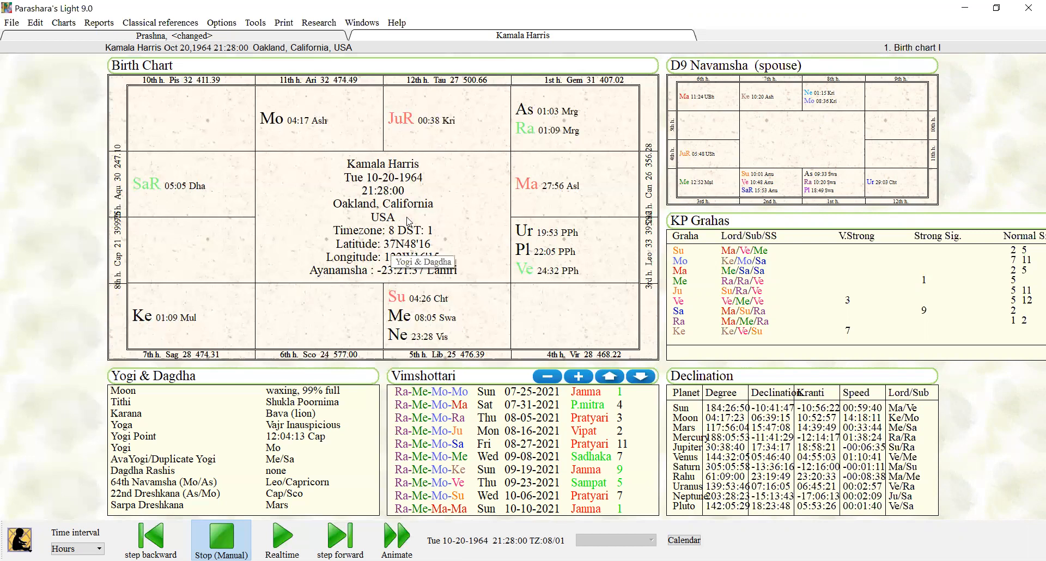
pyautogui.moveTo(339, 4)
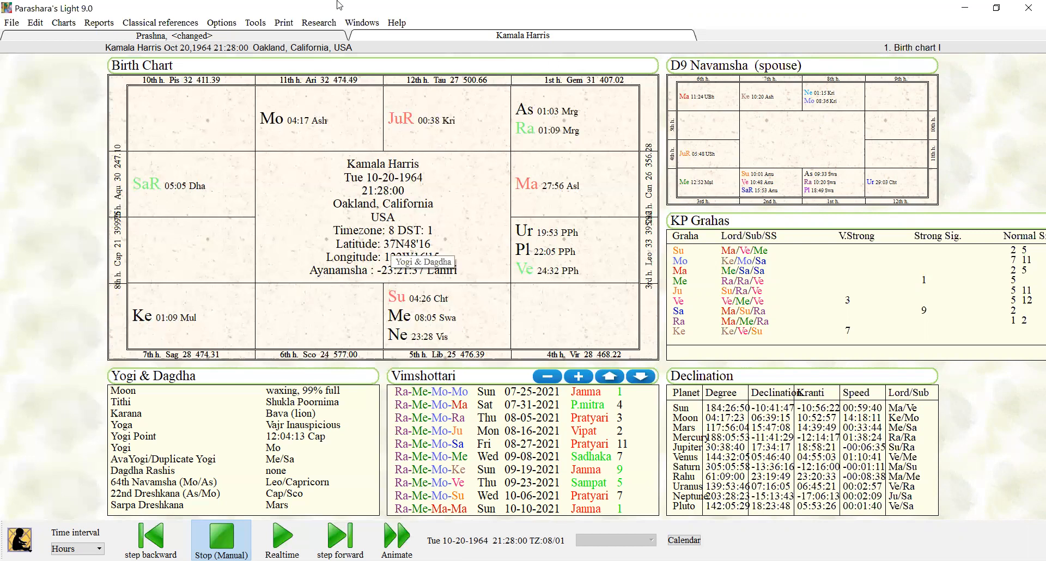
pyautogui.moveTo(402, 268)
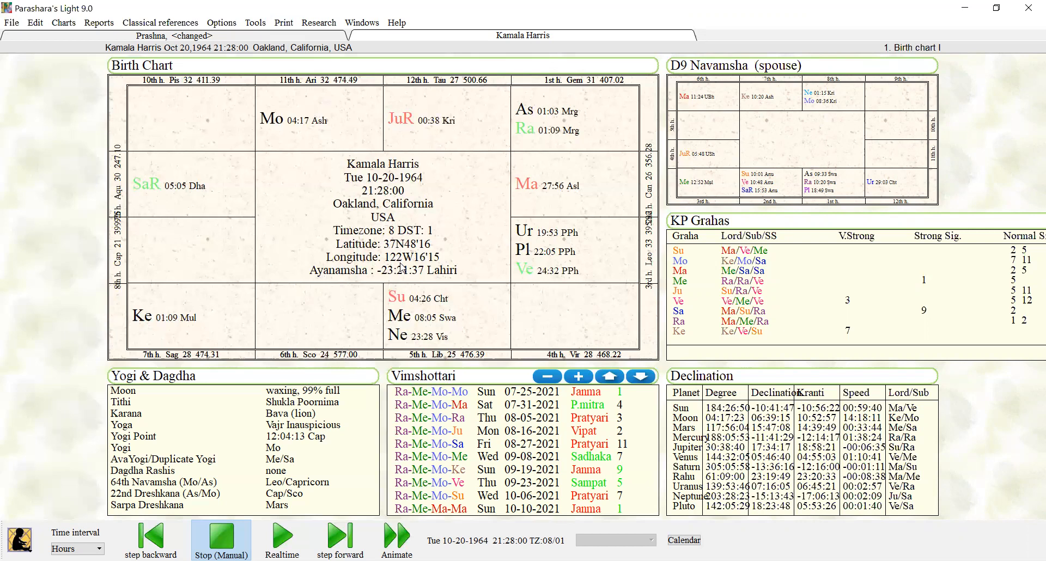
pyautogui.moveTo(388, 225)
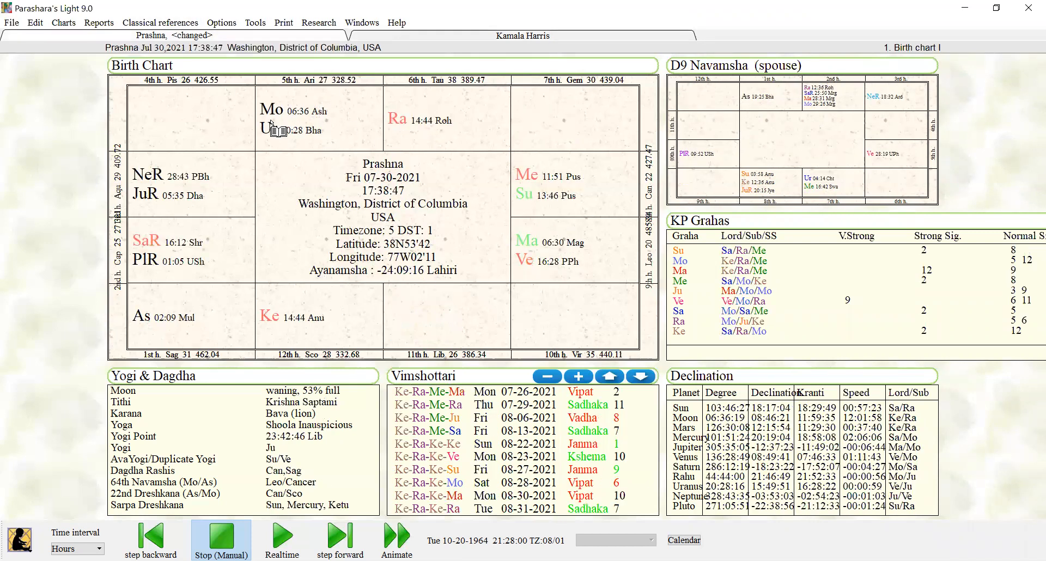
pyautogui.moveTo(269, 534)
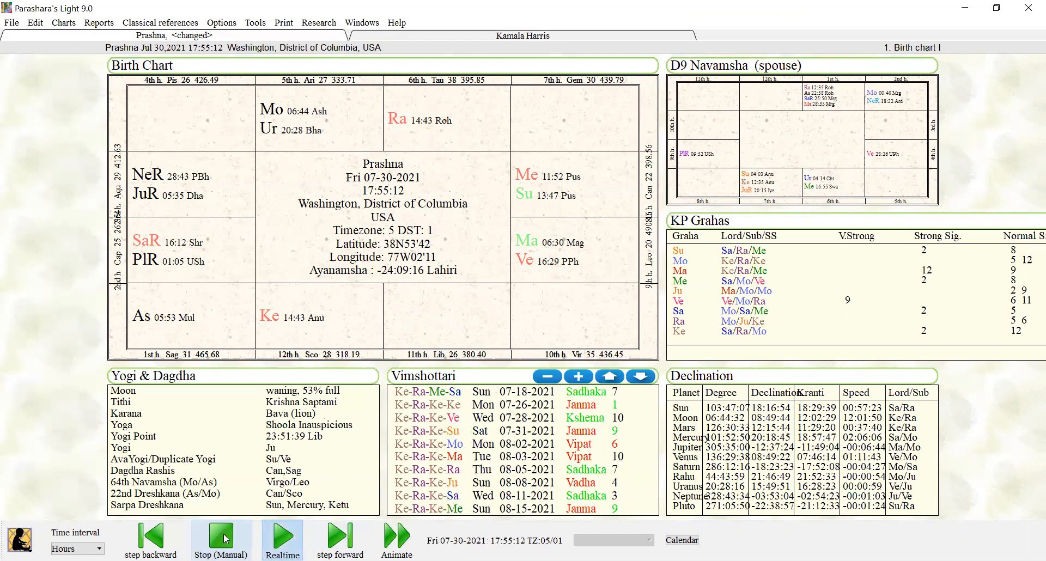
# - Stop the Prashna clock at 17:55:12 on 07-30-2021 and compare with Harris's chart, ending on Prashna
pyautogui.click(221, 538)
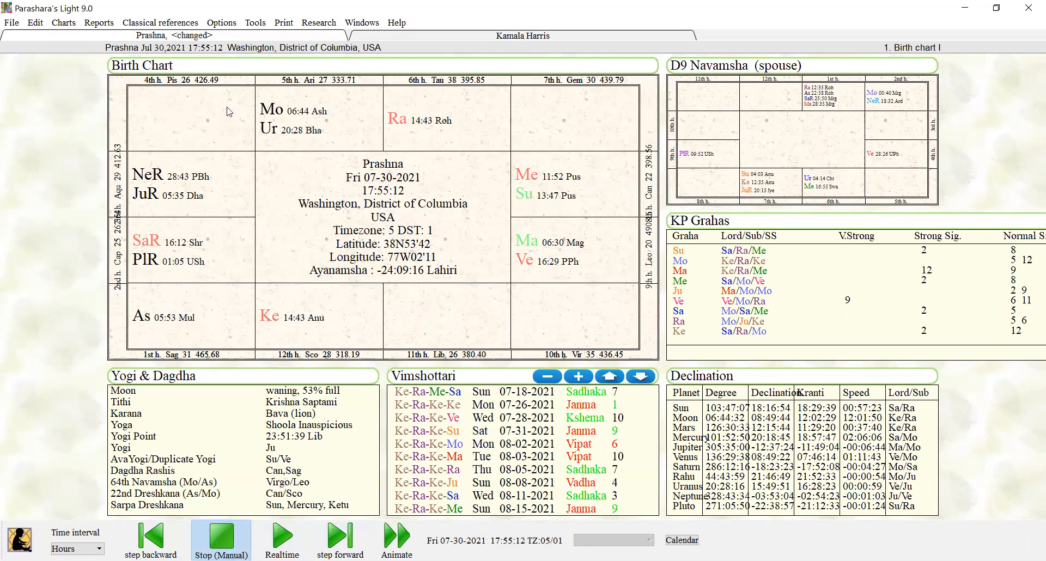
pyautogui.click(523, 35)
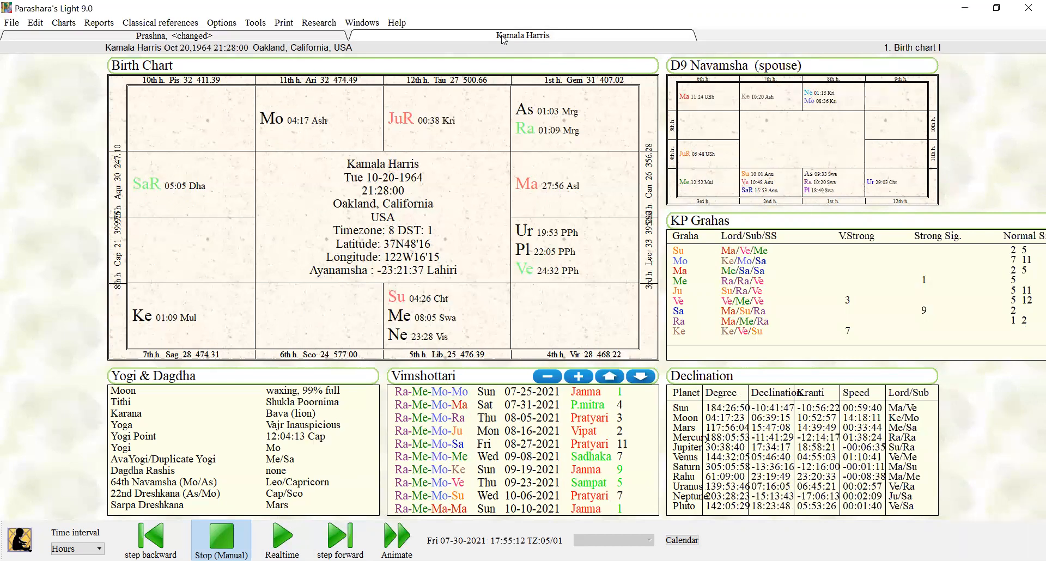
pyautogui.moveTo(264, 69)
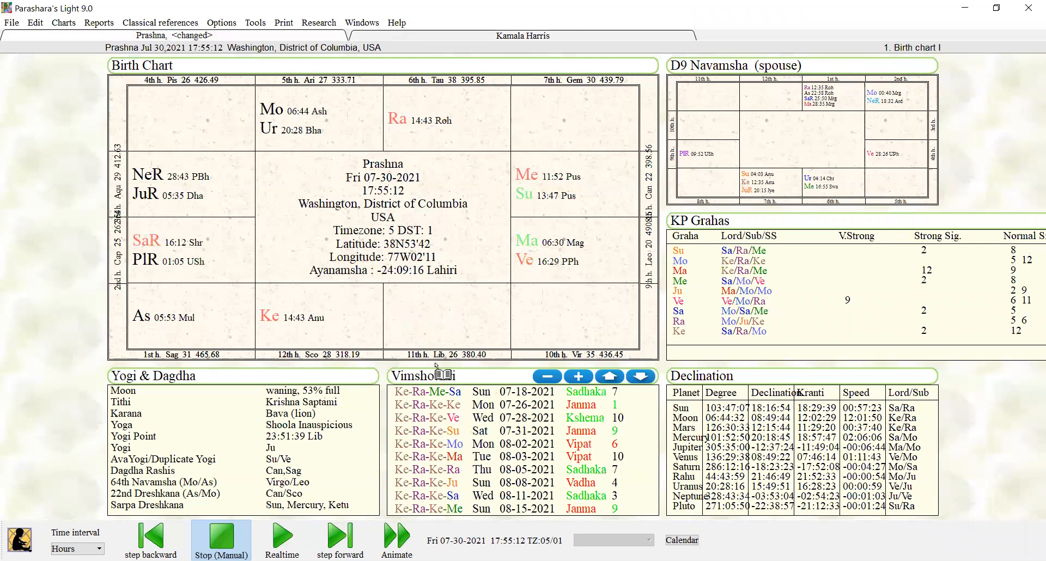
pyautogui.click(522, 35)
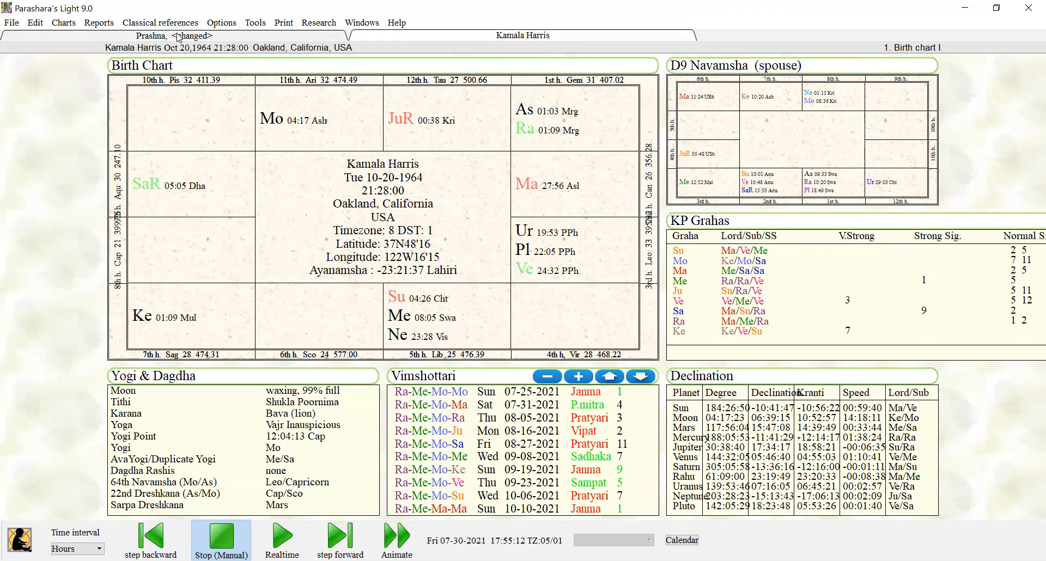
pyautogui.click(152, 35)
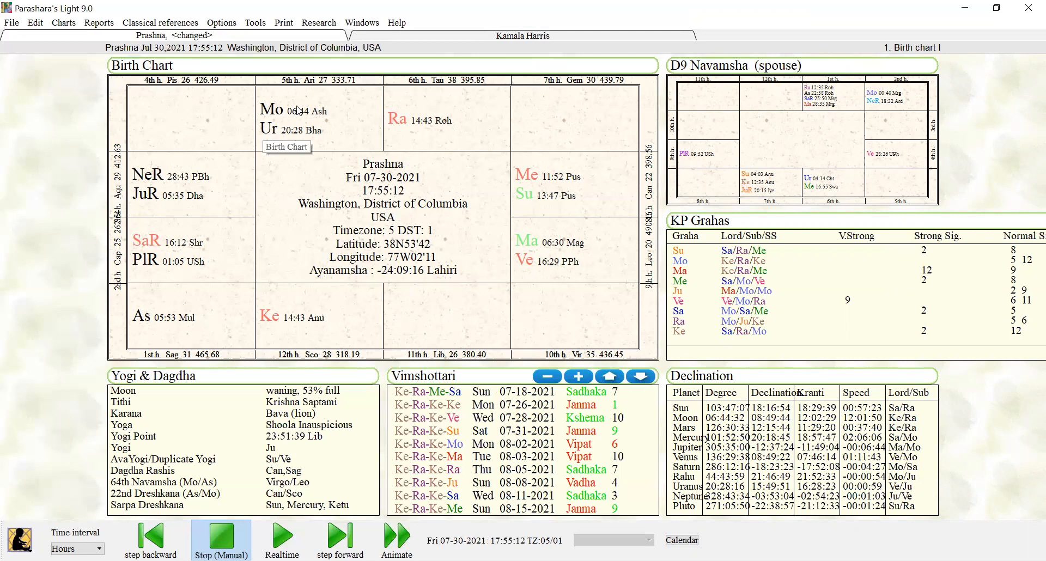
pyautogui.moveTo(340, 100)
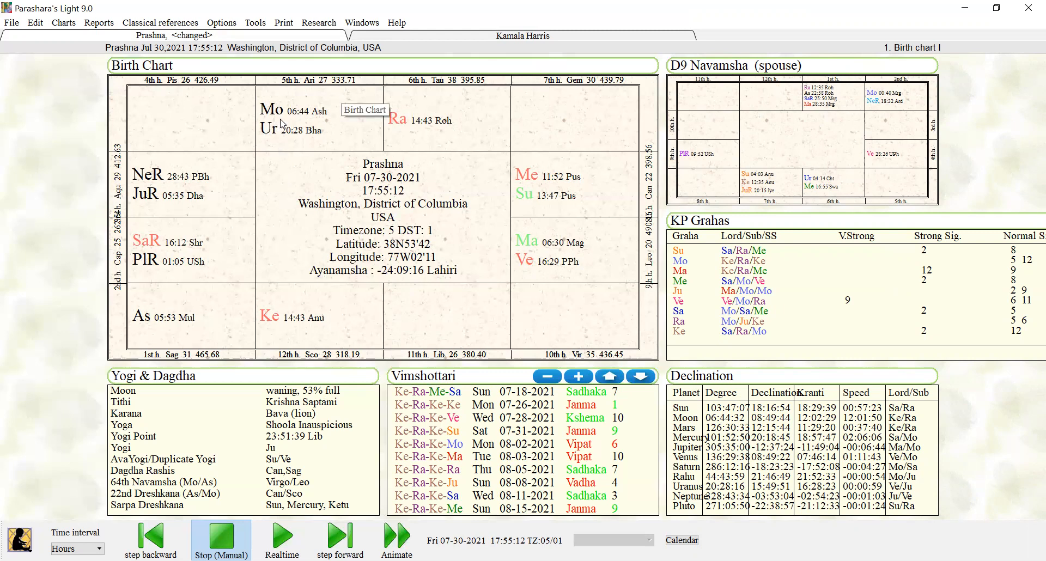
pyautogui.moveTo(272, 157)
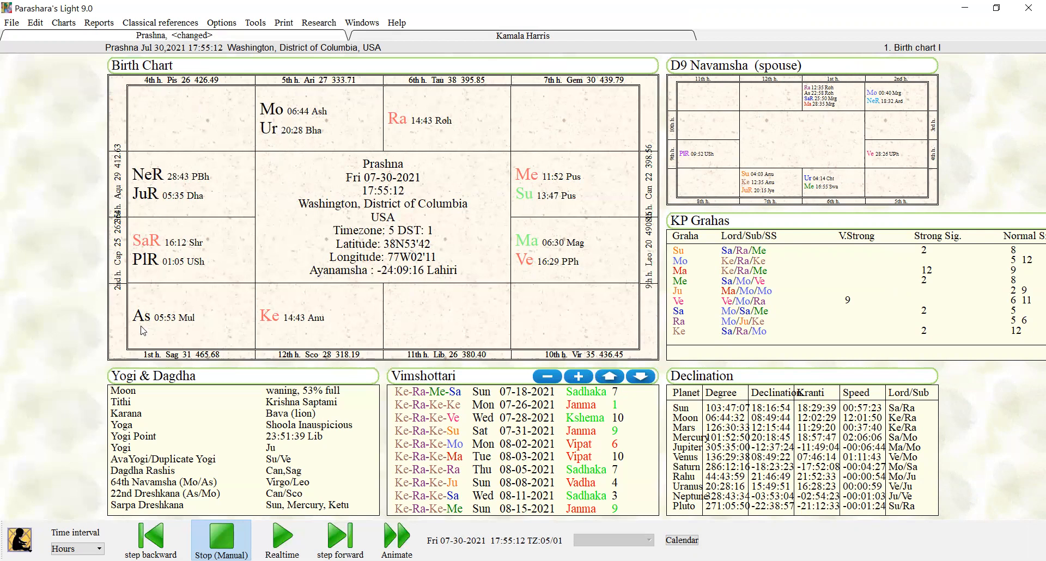
pyautogui.moveTo(187, 289)
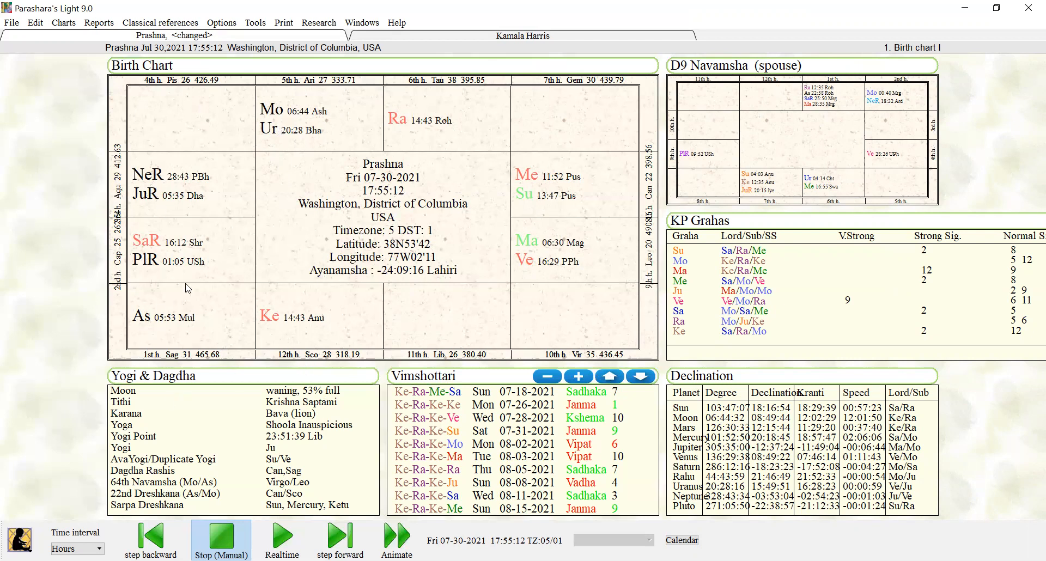
pyautogui.moveTo(187, 289)
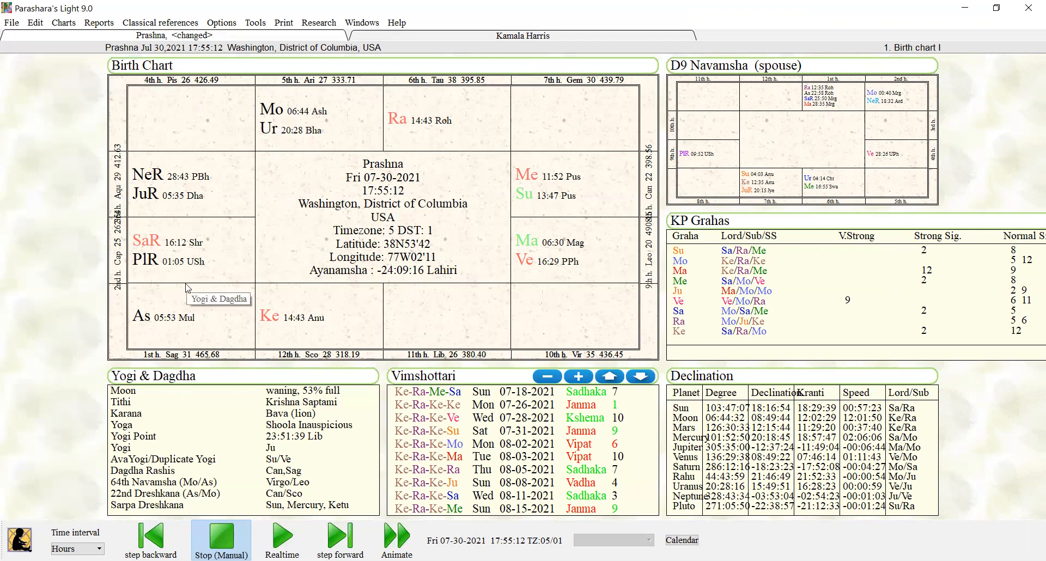
pyautogui.moveTo(207, 333)
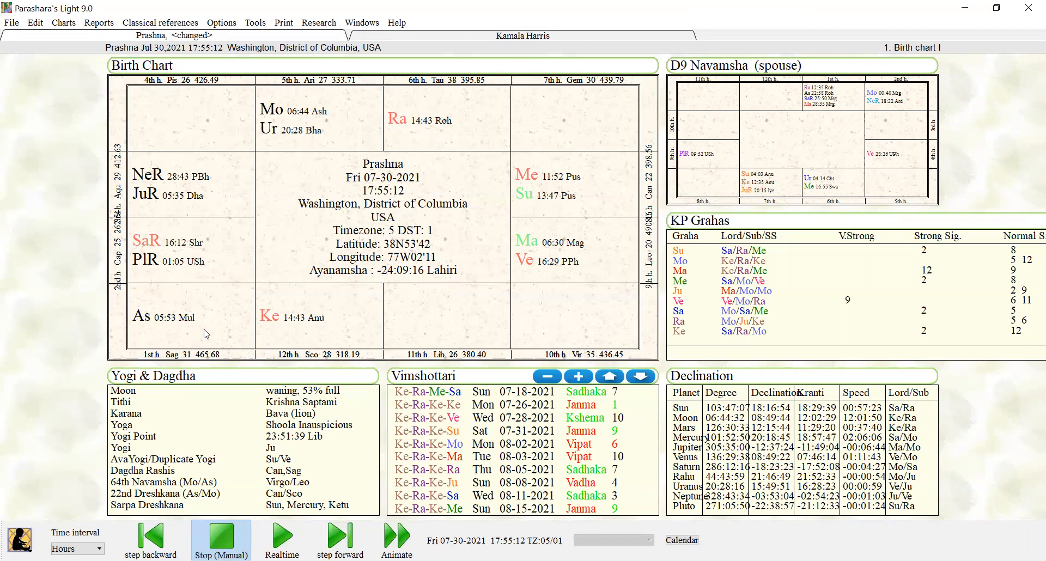
pyautogui.moveTo(441, 309)
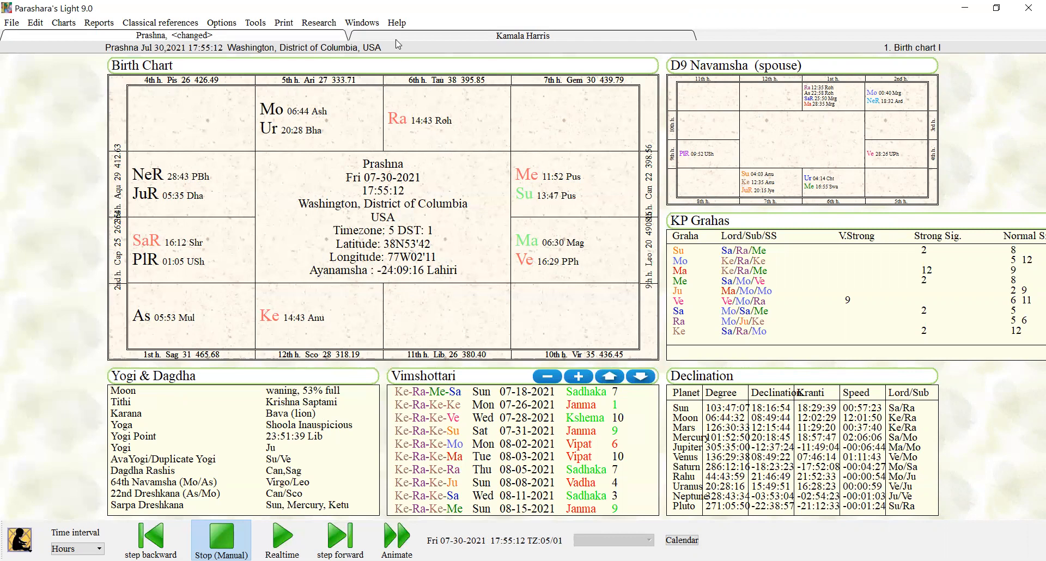
# - Return to Kamala Harris's birth chart and list the Print menu choices
pyautogui.click(522, 34)
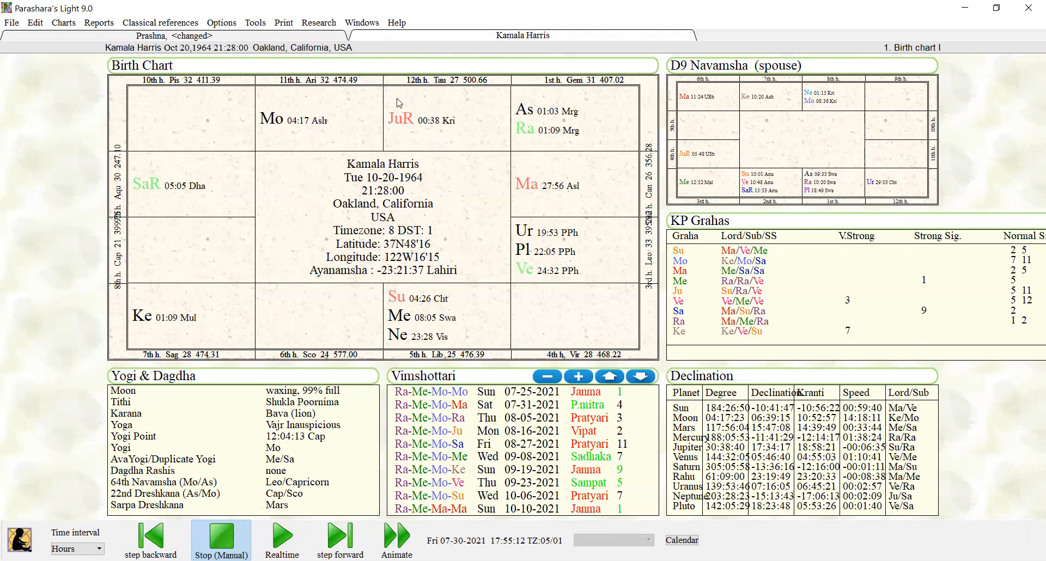
pyautogui.moveTo(458, 194)
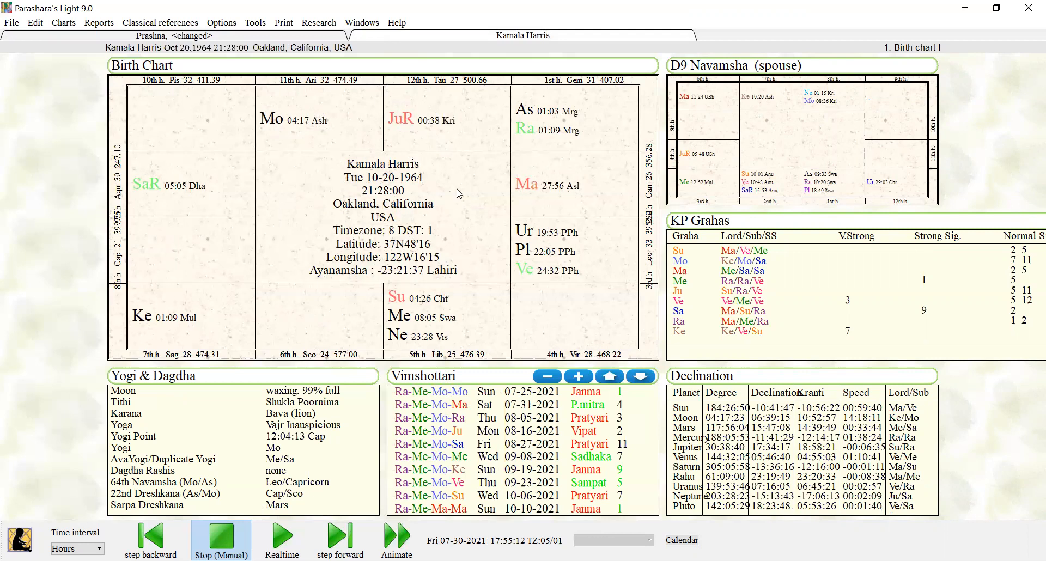
pyautogui.moveTo(458, 194)
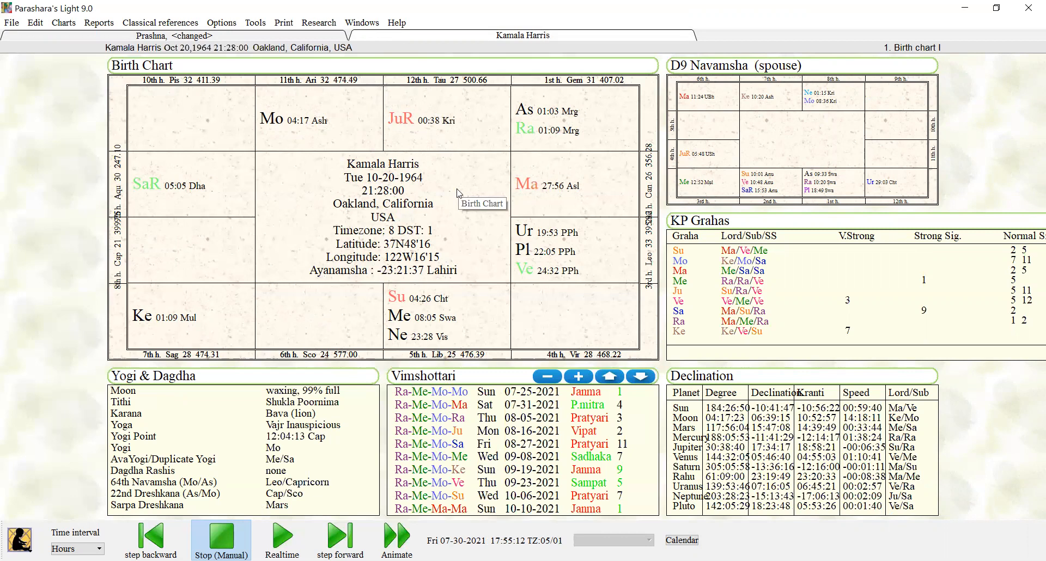
pyautogui.moveTo(446, 214)
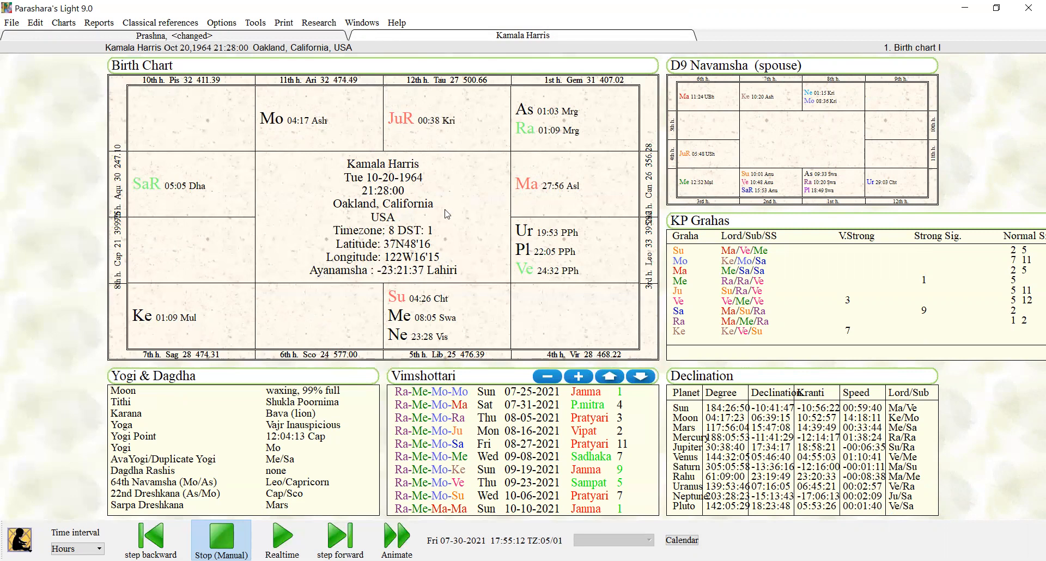
pyautogui.click(283, 21)
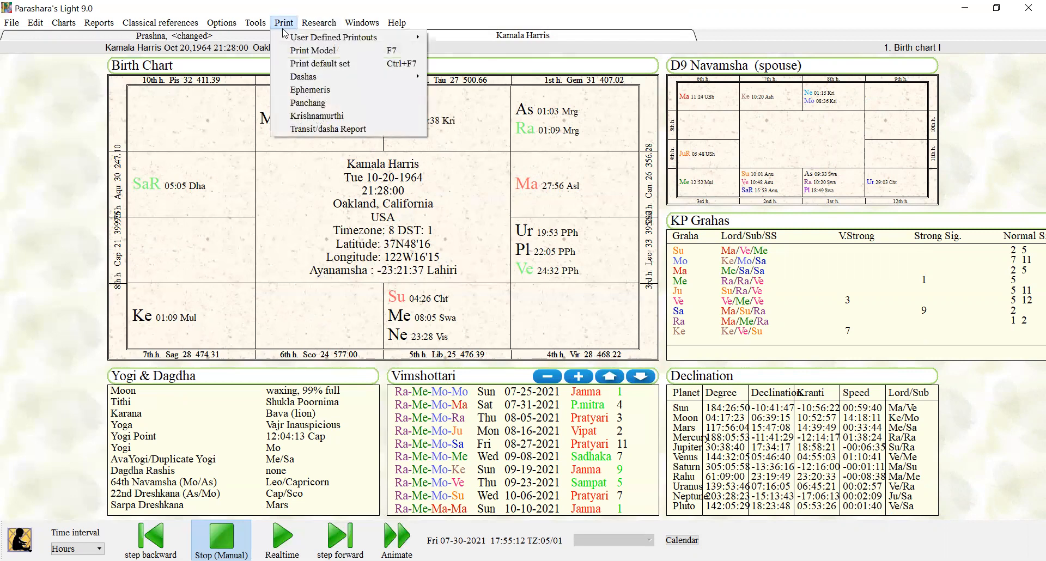
pyautogui.moveTo(328, 128)
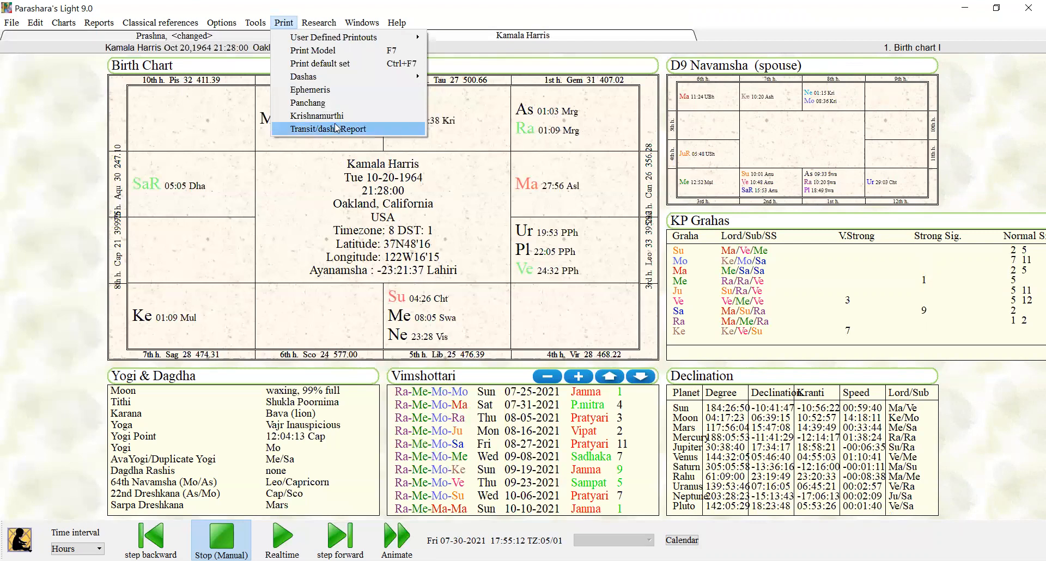